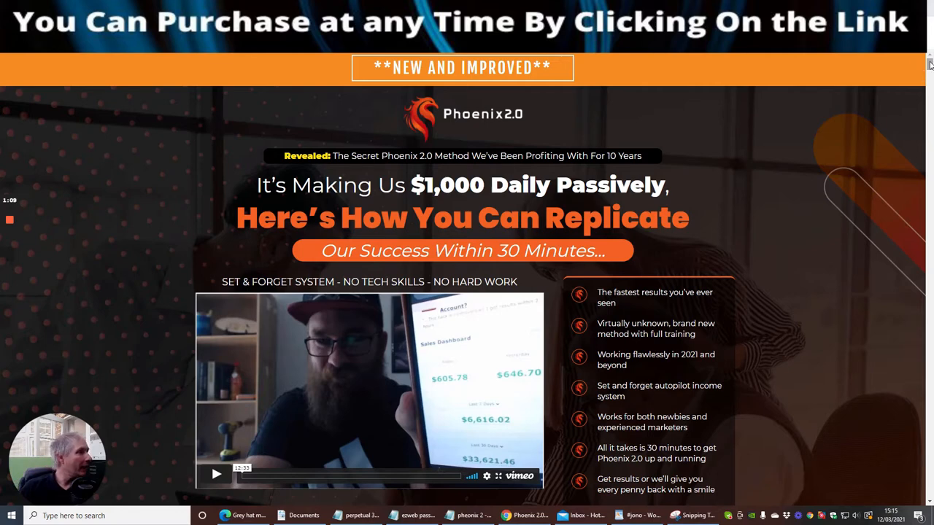
Scroll the sales page down toward the closing section with the creators' names and disclaimers
{"action": "scroll", "scroll_direction": "down", "scroll_amount": 3}
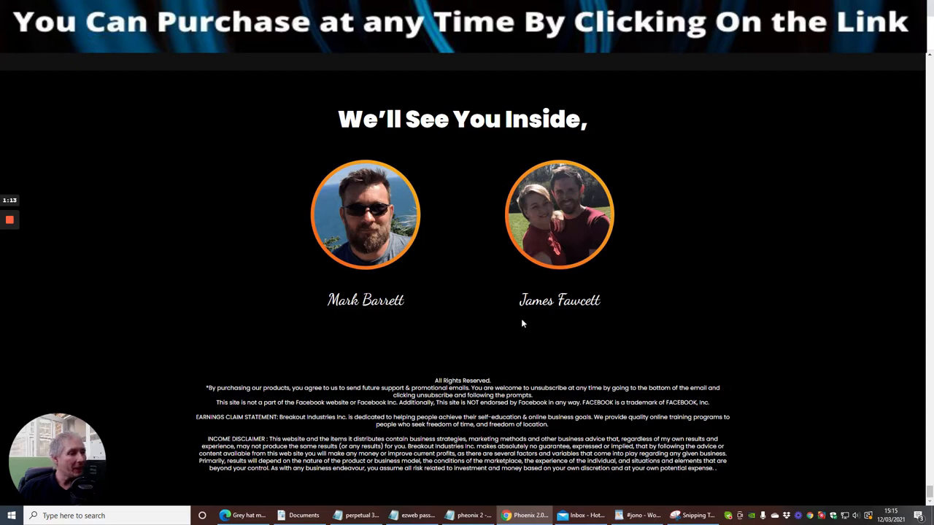
{"action": "mouse_move", "coordinate": [377, 277]}
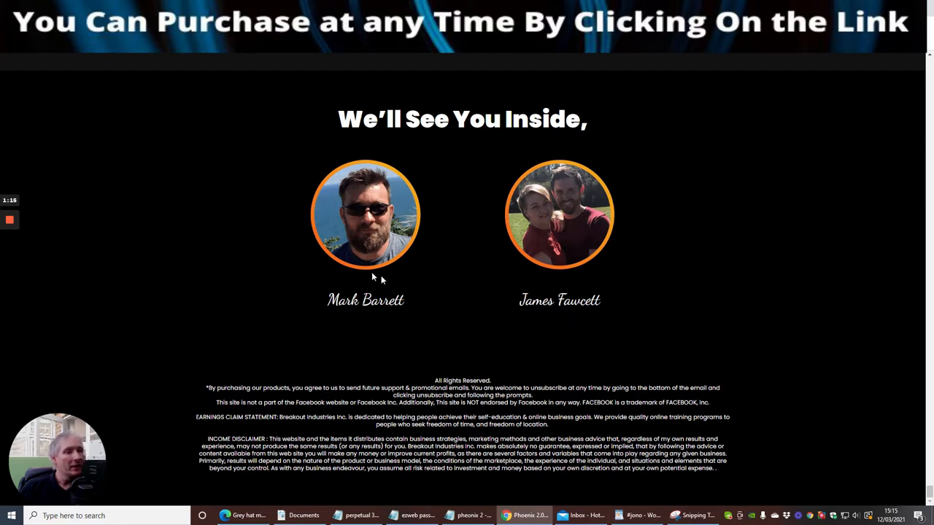
{"action": "mouse_move", "coordinate": [385, 359]}
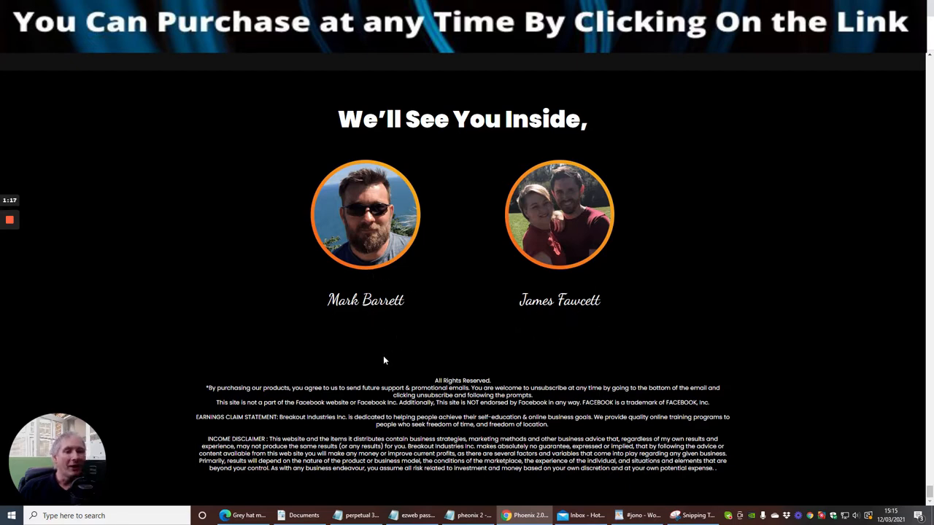
{"action": "mouse_move", "coordinate": [361, 348]}
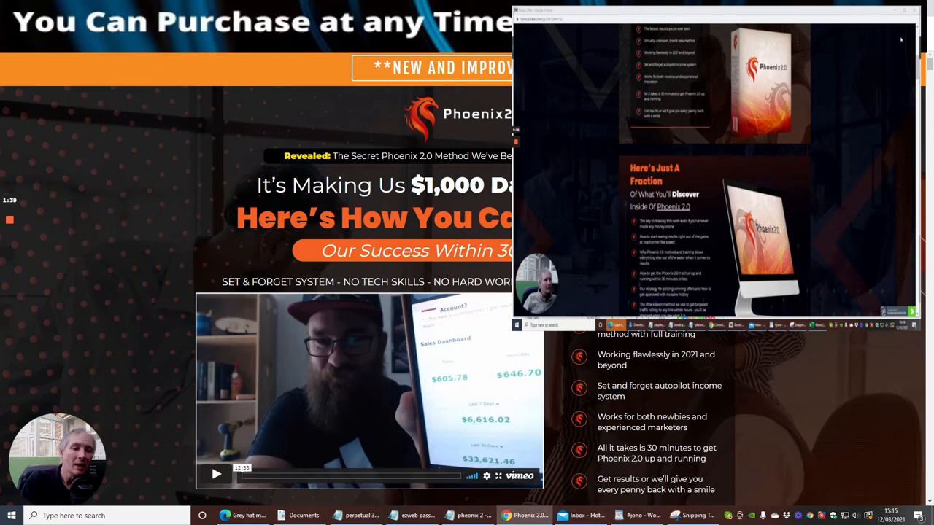
Scroll the bonus window through the 60-day trial and Swipe King Conversions offers
{"action": "scroll", "scroll_direction": "down", "scroll_amount": 3}
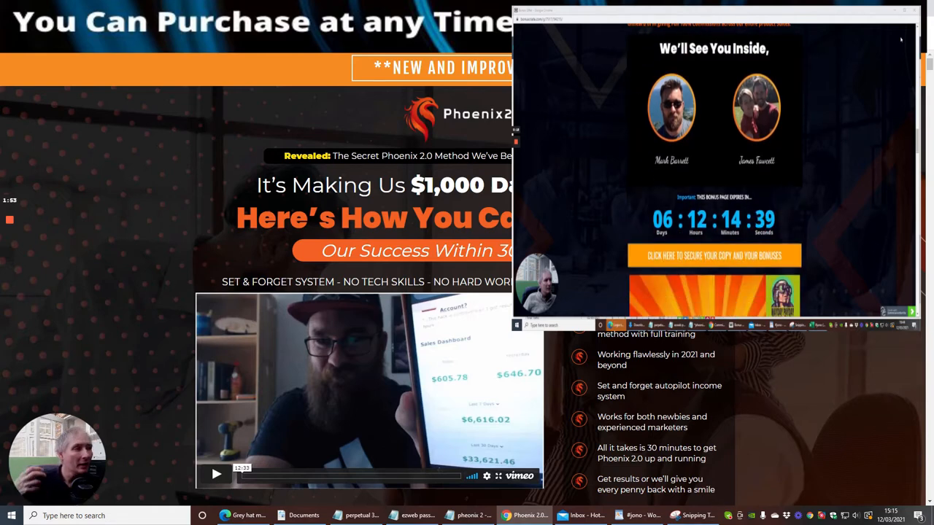
{"action": "scroll", "scroll_direction": "down", "scroll_amount": 3}
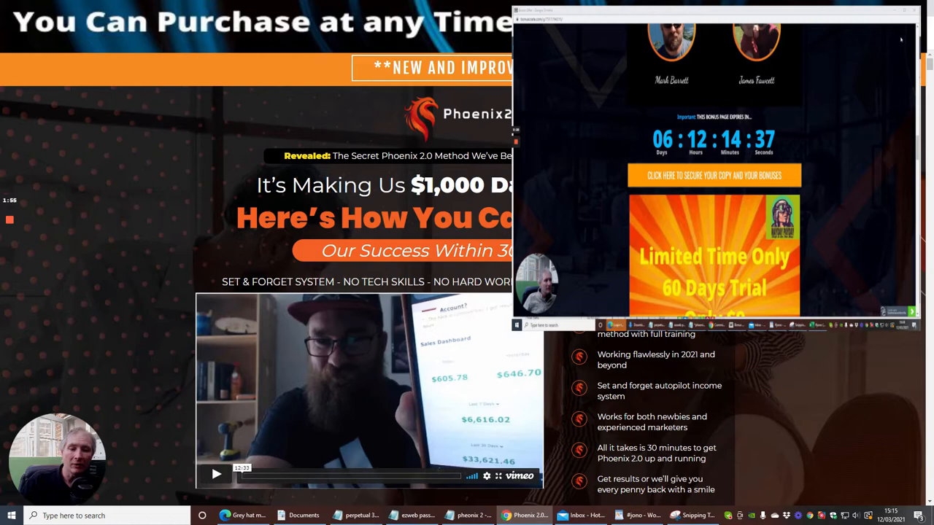
{"action": "scroll", "scroll_direction": "down", "scroll_amount": 3}
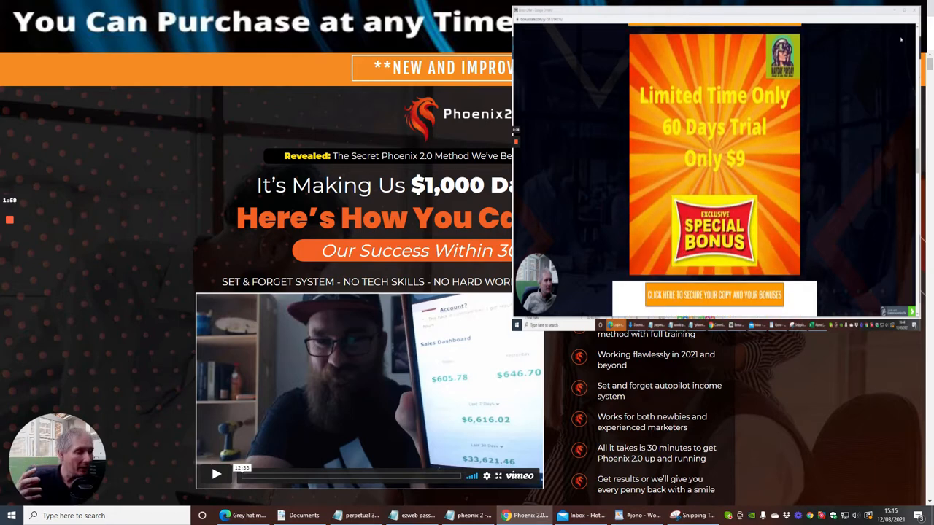
{"action": "scroll", "scroll_direction": "down", "scroll_amount": 3}
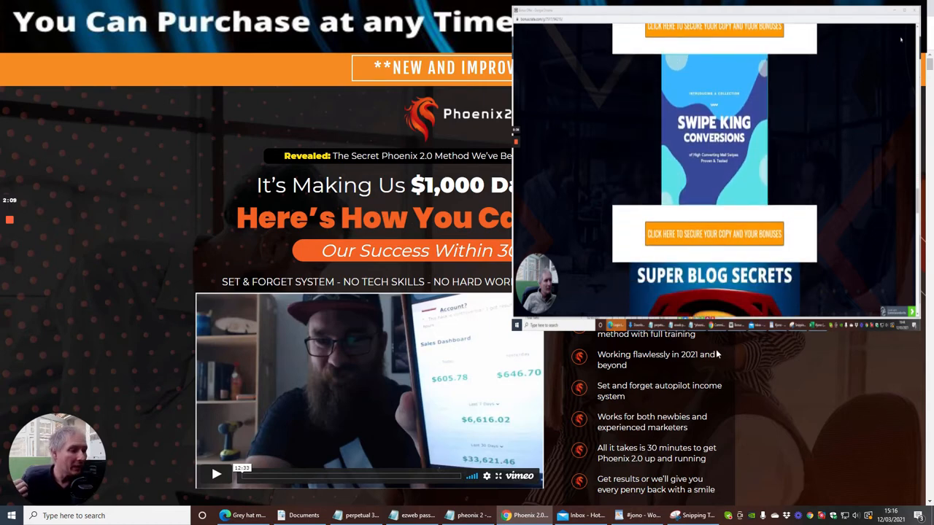
Continue scrolling past Shield Scam Advisory to the closing thank-you note
{"action": "scroll", "scroll_direction": "down", "scroll_amount": 3}
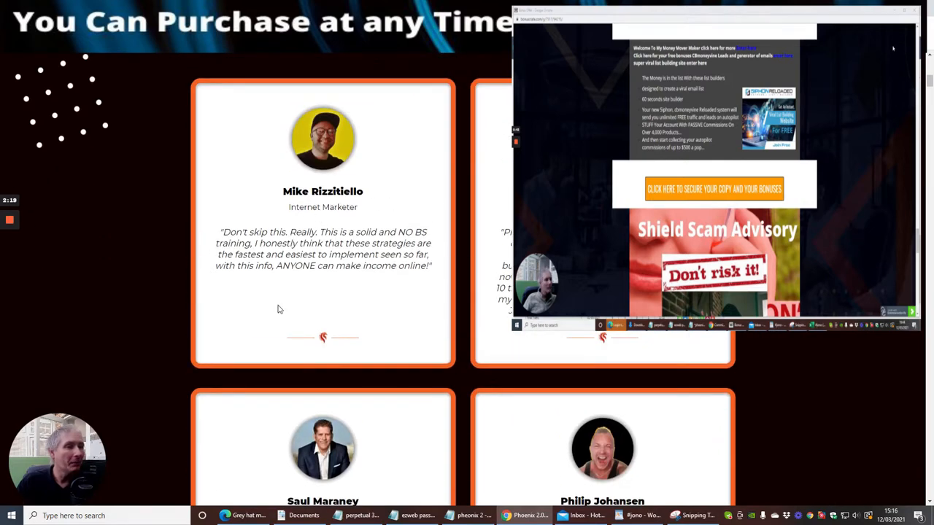
{"action": "scroll", "scroll_direction": "down", "scroll_amount": 3}
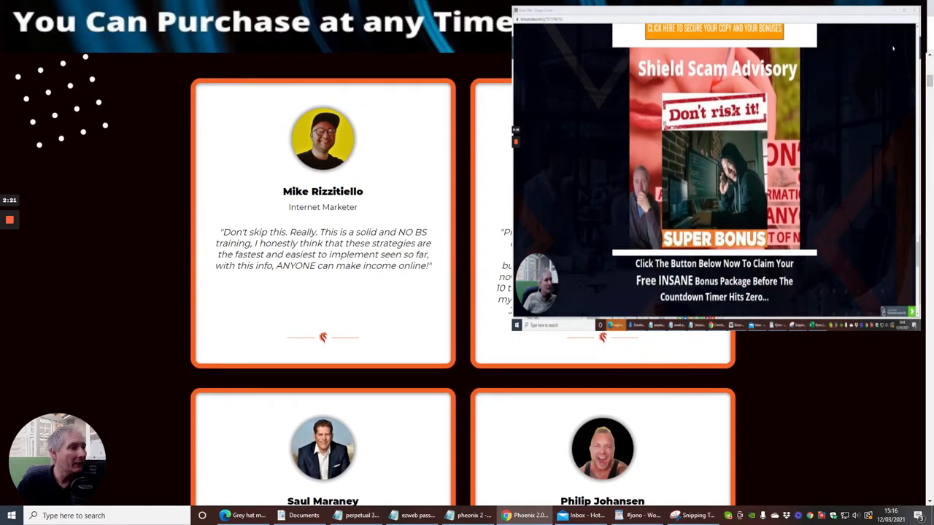
{"action": "scroll", "scroll_direction": "down", "scroll_amount": 3}
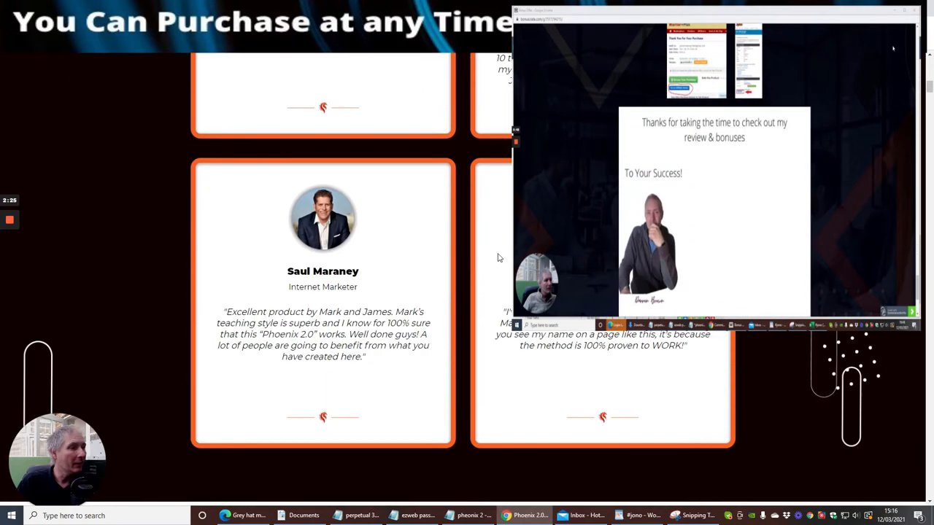
{"action": "scroll", "scroll_direction": "down", "scroll_amount": 3}
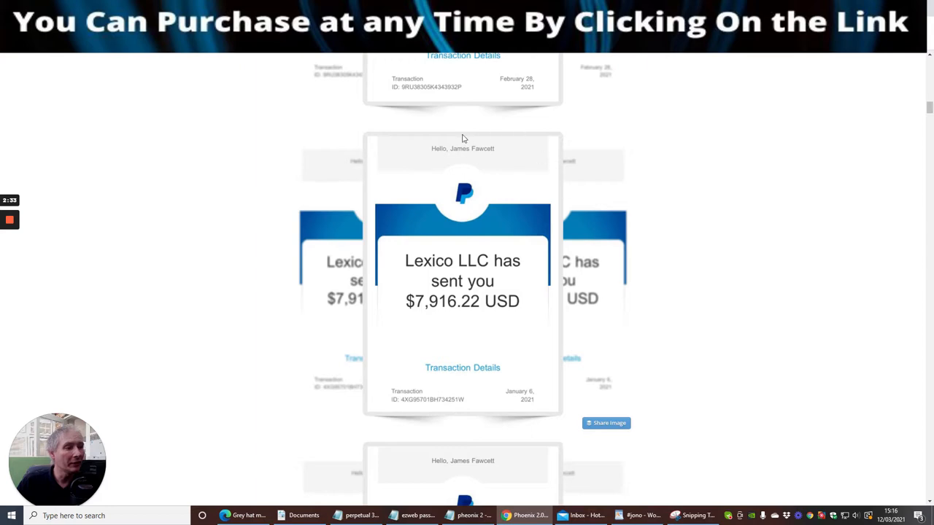
{"action": "mouse_move", "coordinate": [563, 204]}
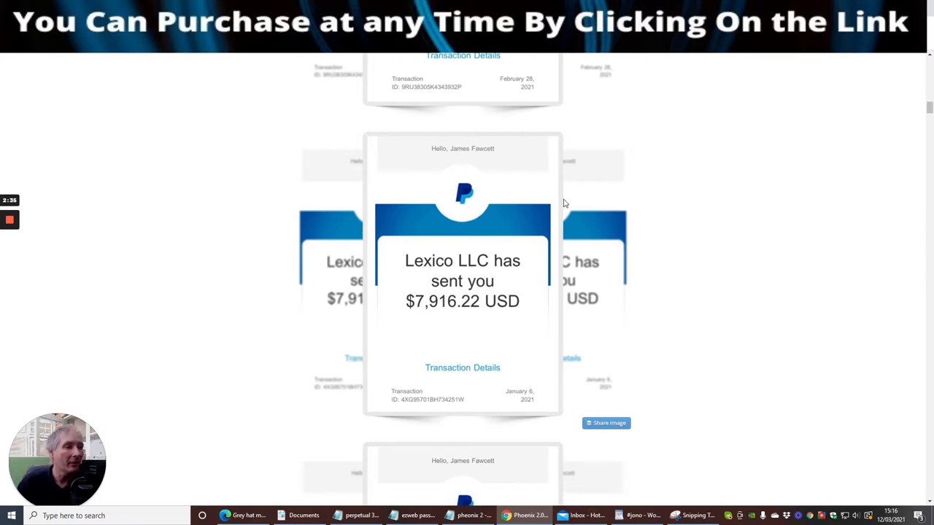
Scroll past the PayPal payment proofs and the founders' story
{"action": "scroll", "scroll_direction": "down", "scroll_amount": 3}
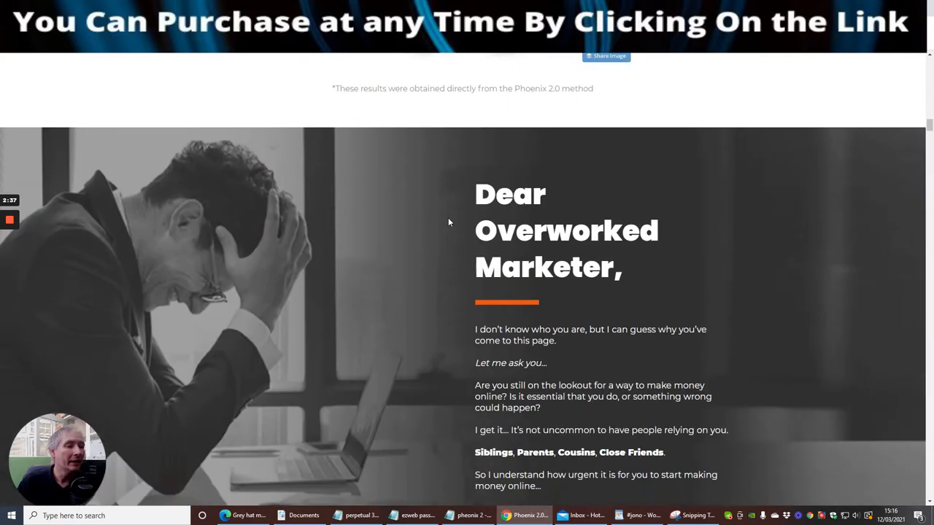
{"action": "scroll", "scroll_direction": "down", "scroll_amount": 3}
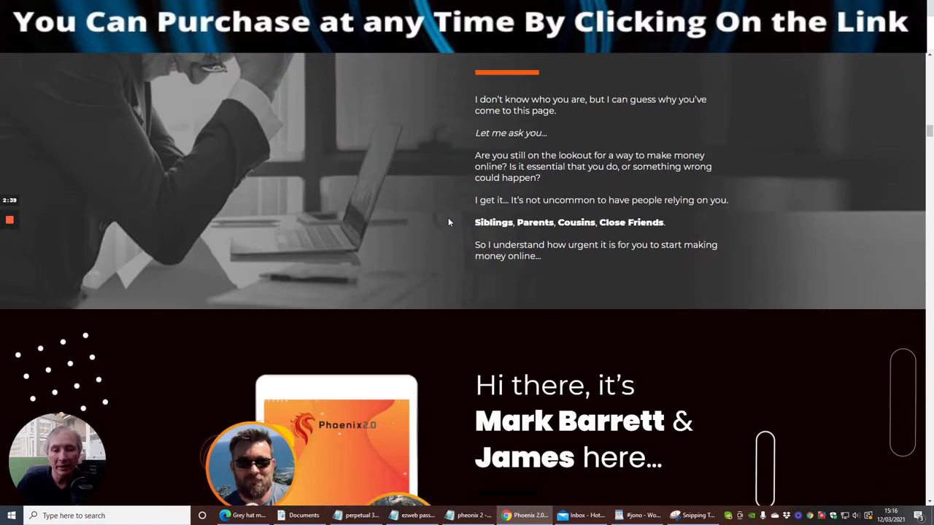
{"action": "scroll", "scroll_direction": "down", "scroll_amount": 3}
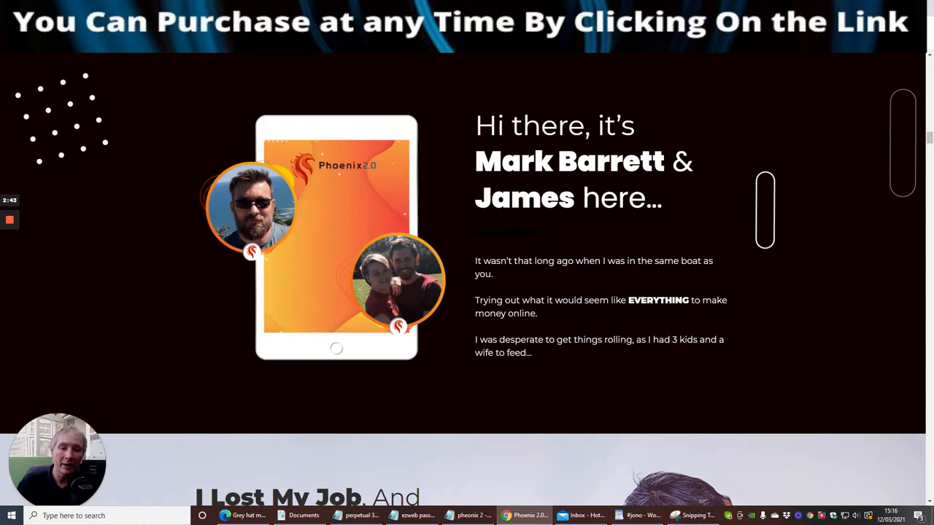
{"action": "scroll", "scroll_direction": "down", "scroll_amount": 3}
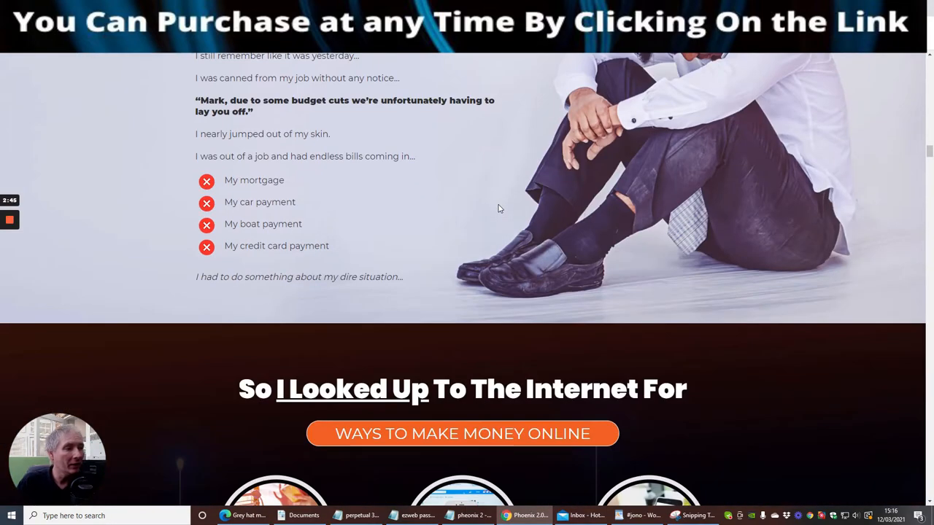
Continue down to the eCom / FB Ads / SEO ways-to-make-money grid
{"action": "scroll", "scroll_direction": "down", "scroll_amount": 3}
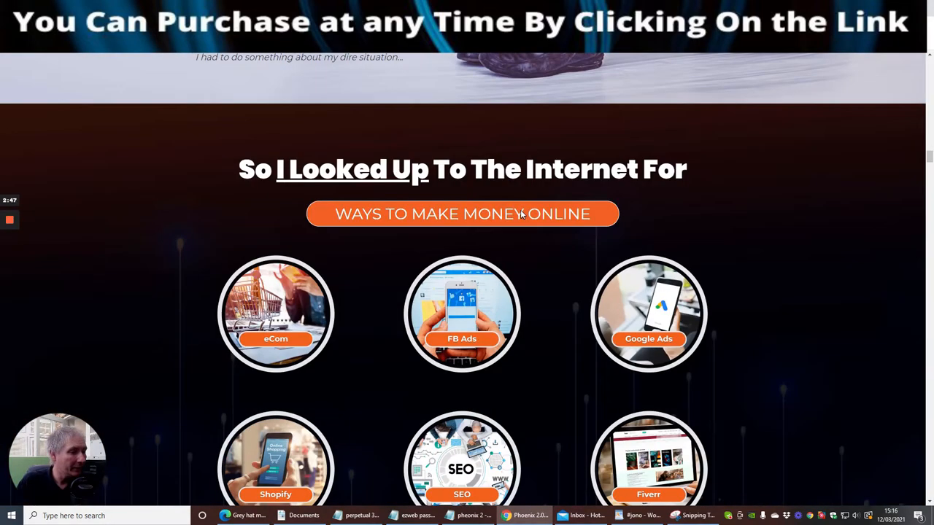
{"action": "scroll", "scroll_direction": "down", "scroll_amount": 3}
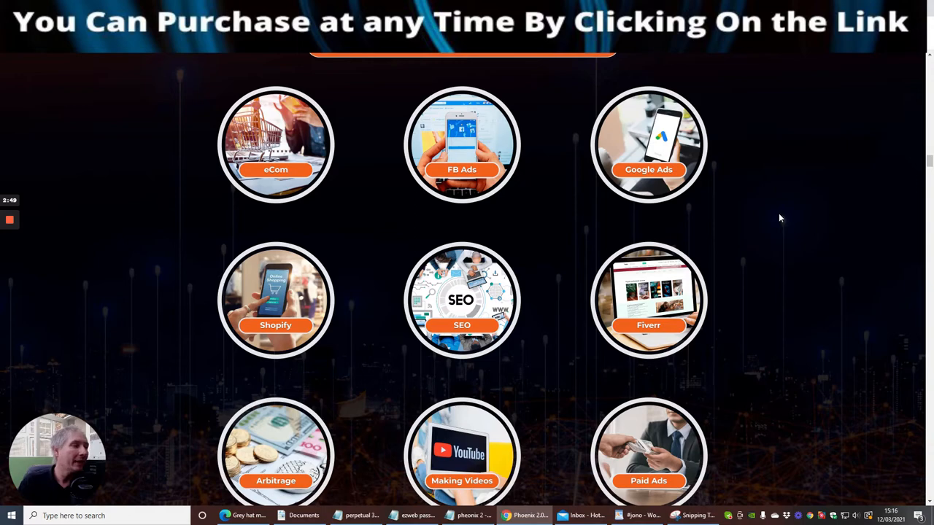
{"action": "mouse_move", "coordinate": [751, 172]}
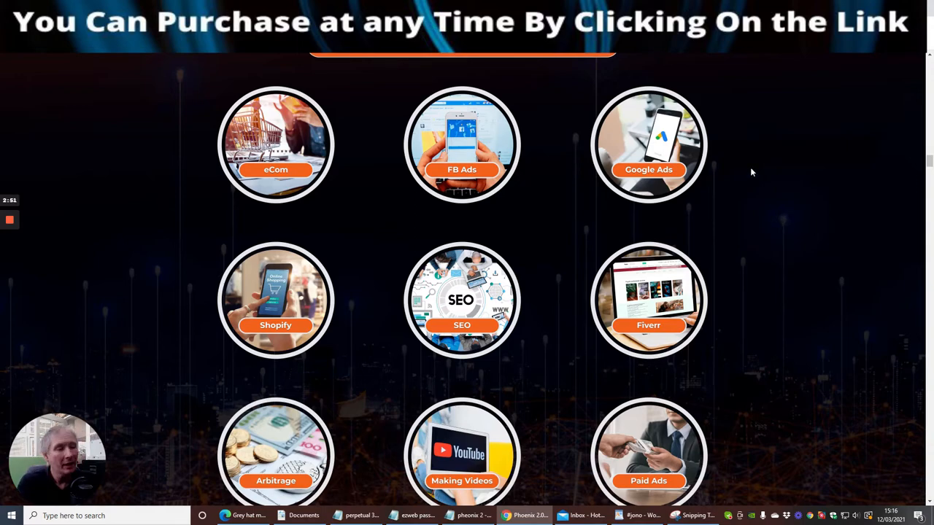
{"action": "scroll", "scroll_direction": "down", "scroll_amount": 3}
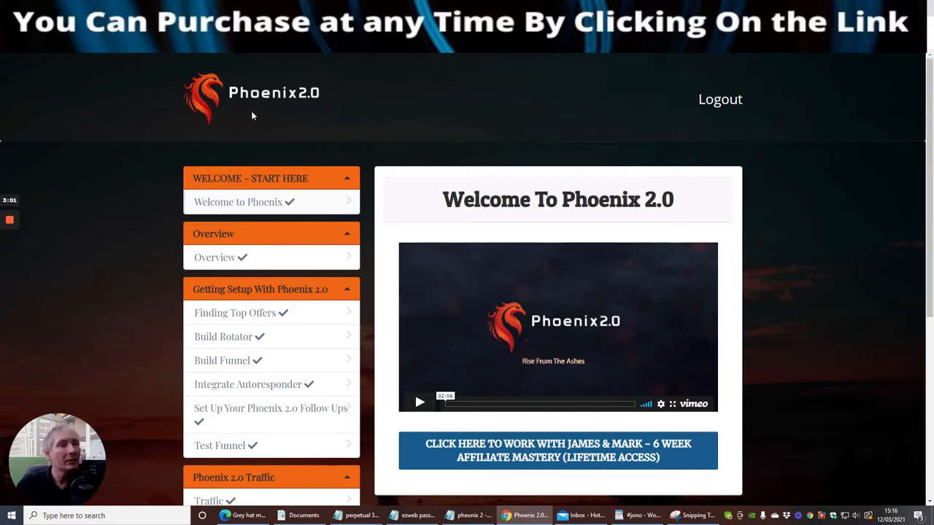
{"action": "mouse_move", "coordinate": [502, 114]}
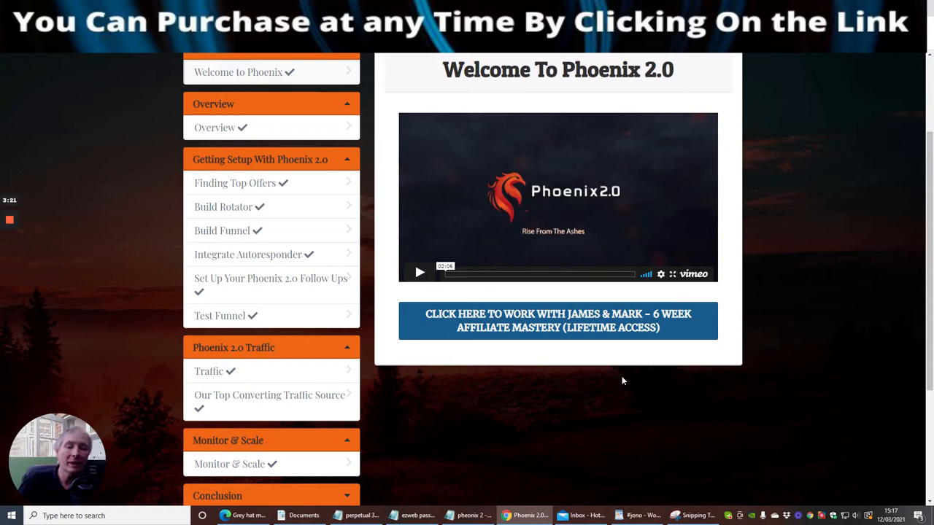
{"action": "mouse_move", "coordinate": [604, 383]}
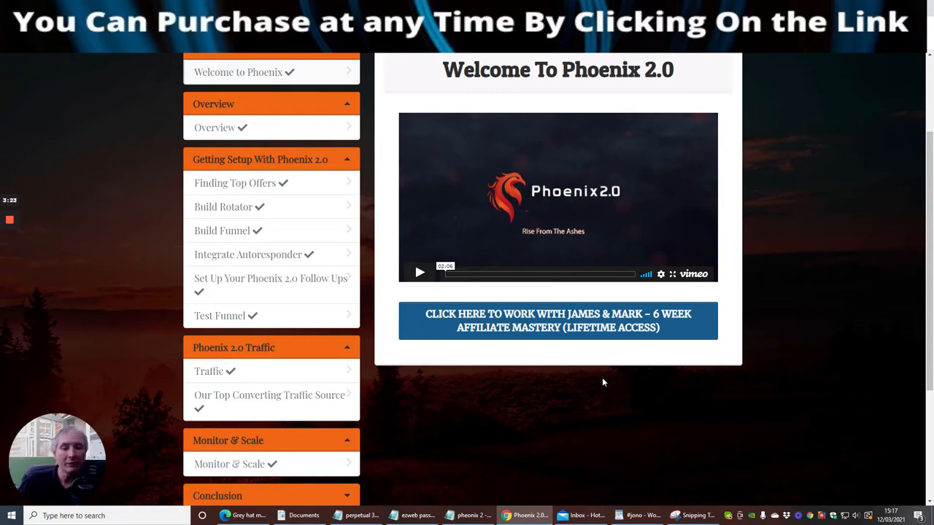
{"action": "mouse_move", "coordinate": [616, 338]}
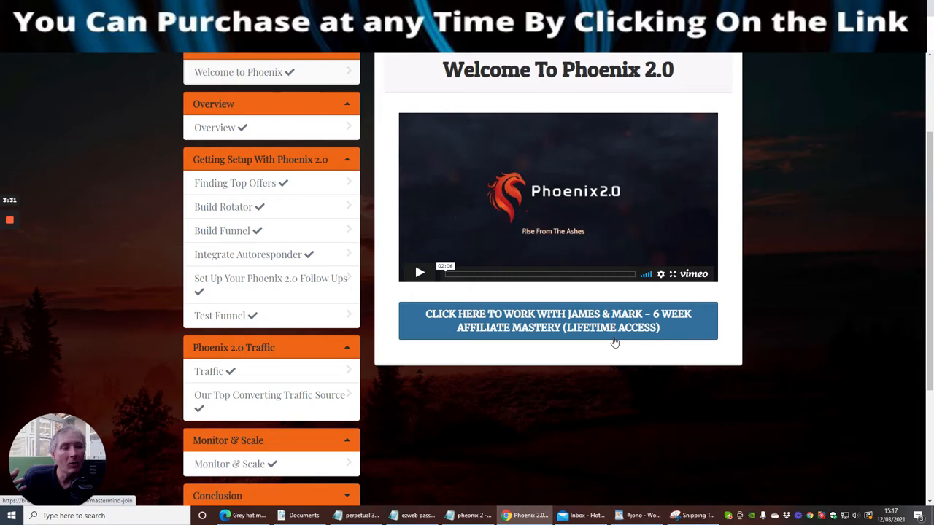
{"action": "scroll", "scroll_direction": "down", "scroll_amount": 3}
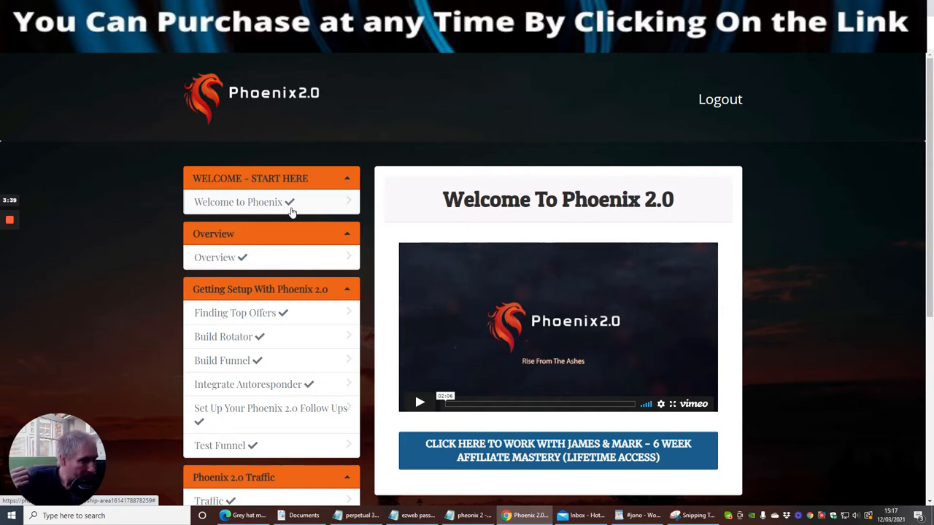
{"action": "mouse_move", "coordinate": [298, 228]}
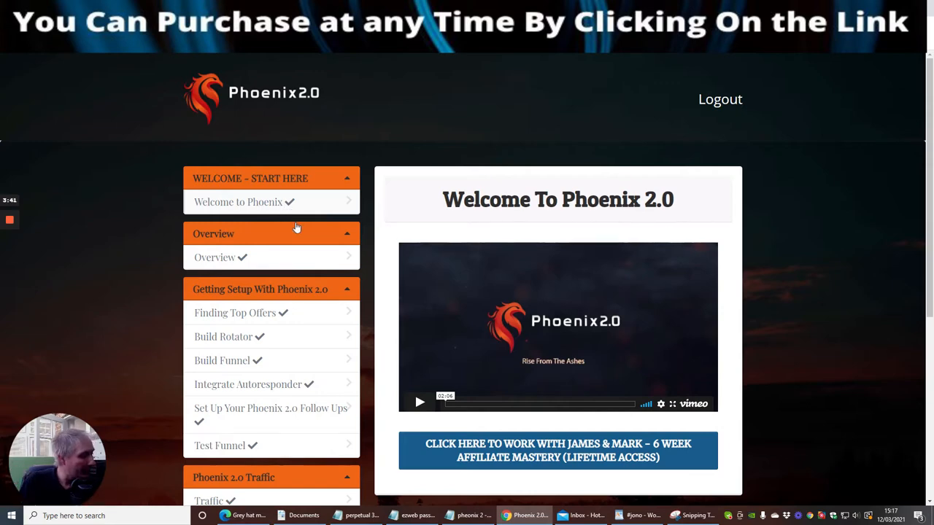
{"action": "mouse_move", "coordinate": [388, 122]}
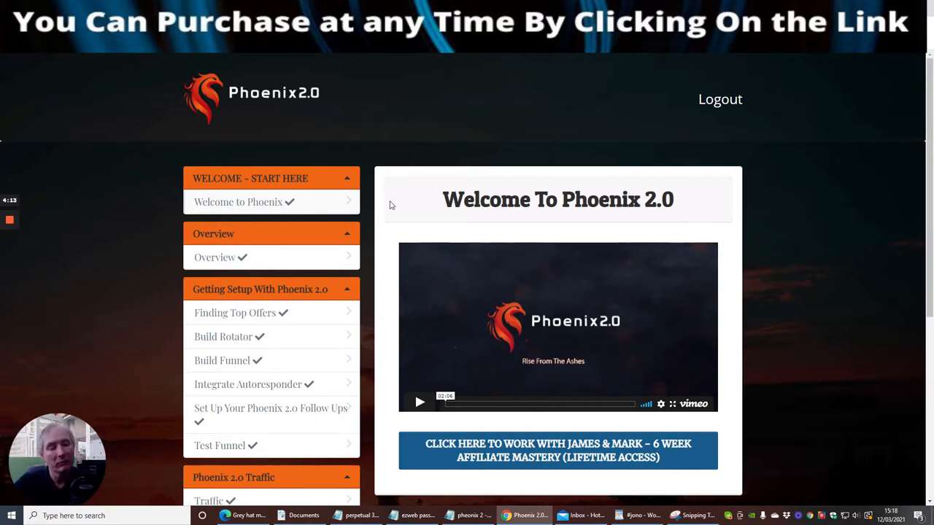
{"action": "mouse_move", "coordinate": [415, 94]}
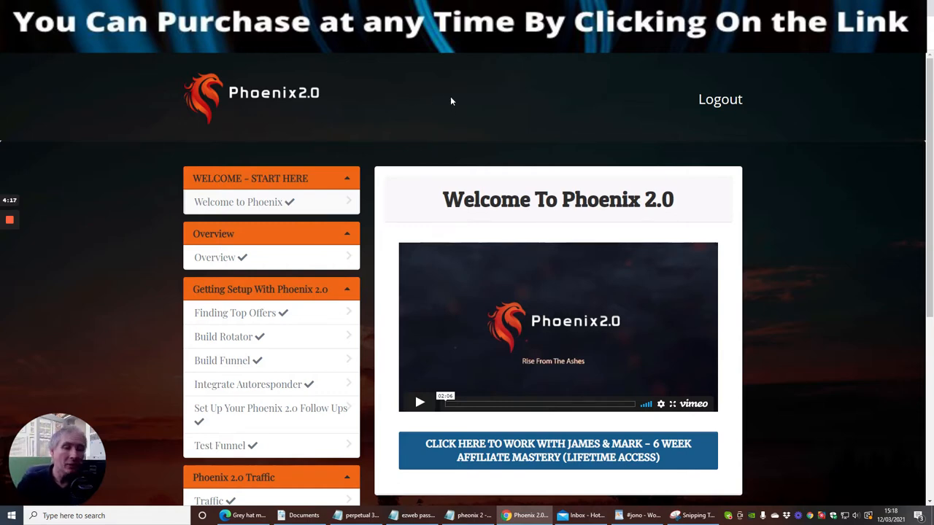
{"action": "mouse_move", "coordinate": [450, 114]}
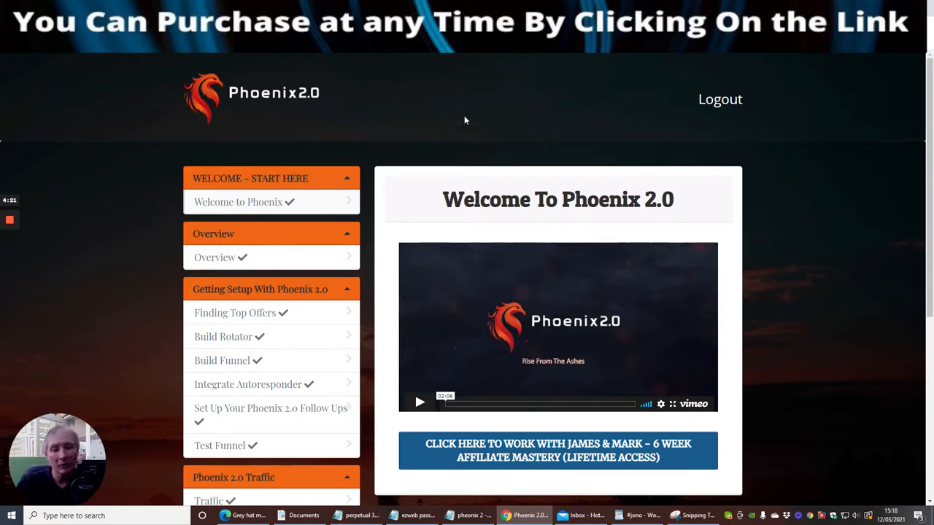
{"action": "mouse_move", "coordinate": [392, 99]}
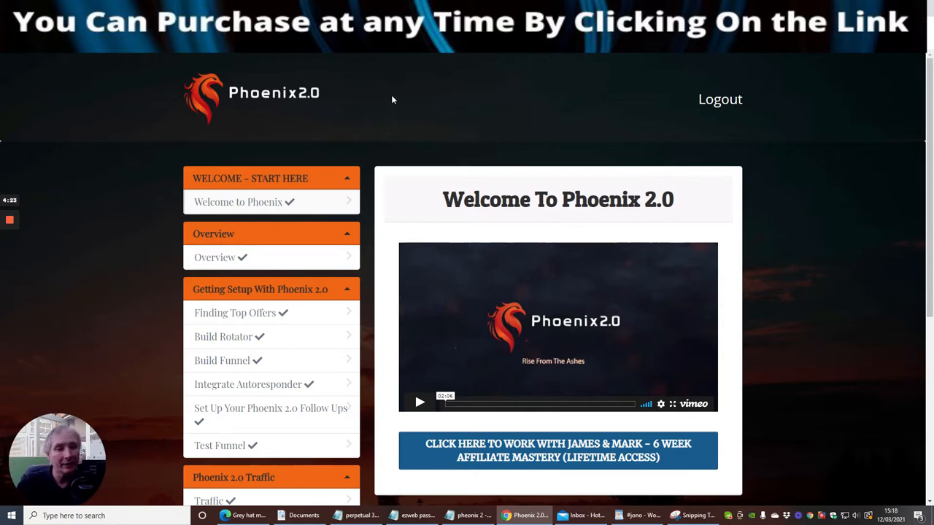
{"action": "scroll", "scroll_direction": "down", "scroll_amount": 3}
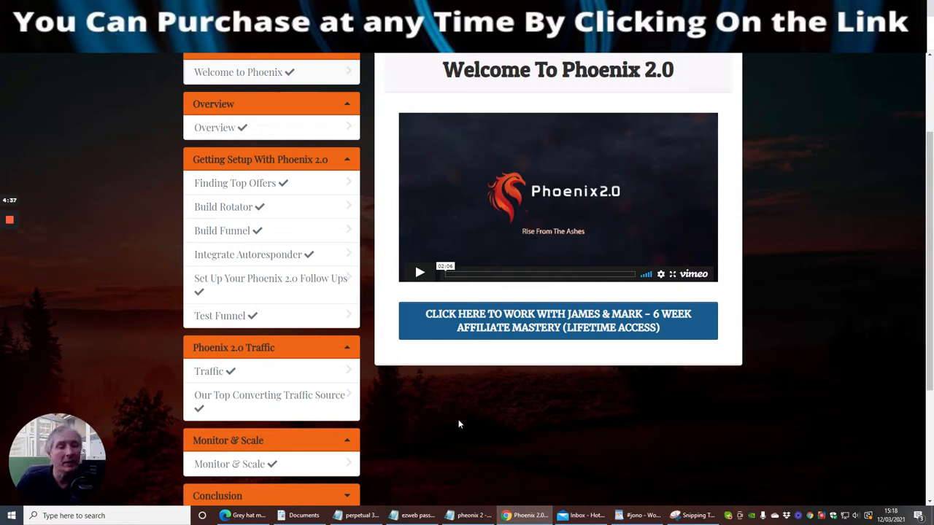
{"action": "mouse_move", "coordinate": [487, 423]}
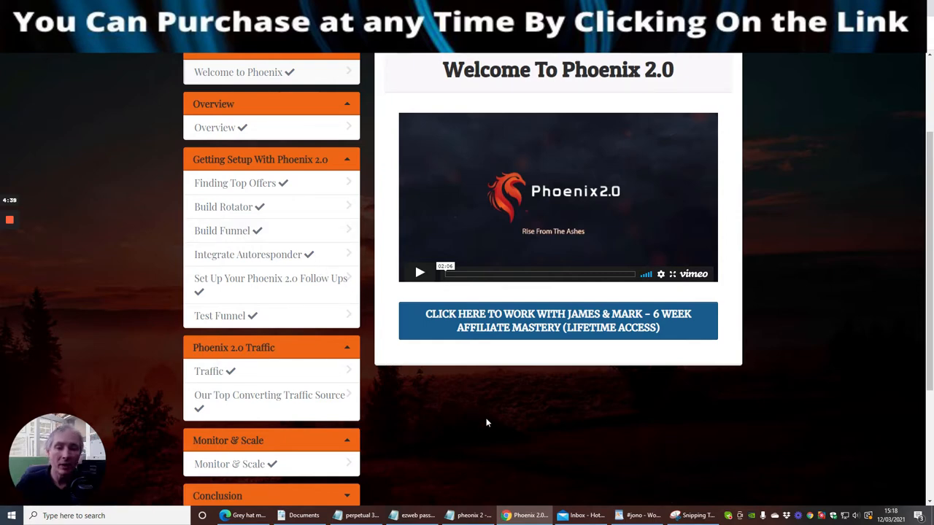
{"action": "mouse_move", "coordinate": [445, 432]}
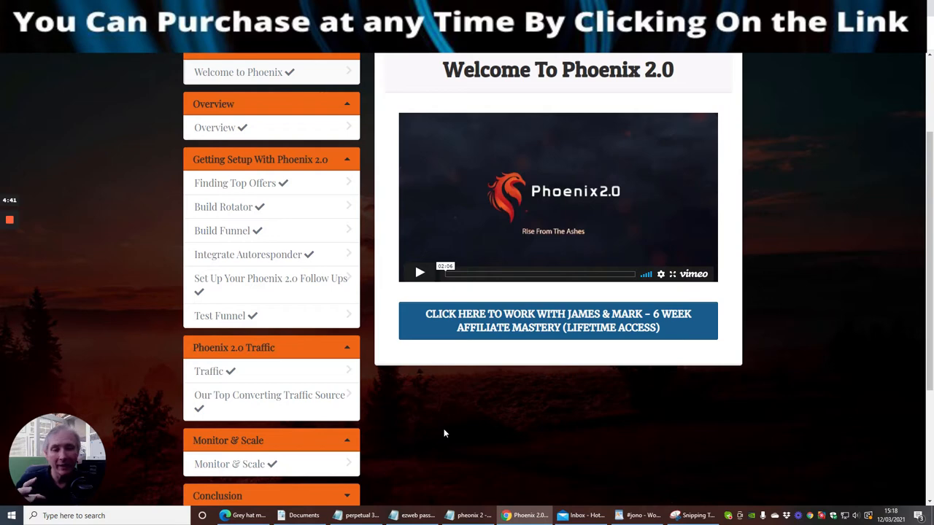
{"action": "mouse_move", "coordinate": [262, 233]}
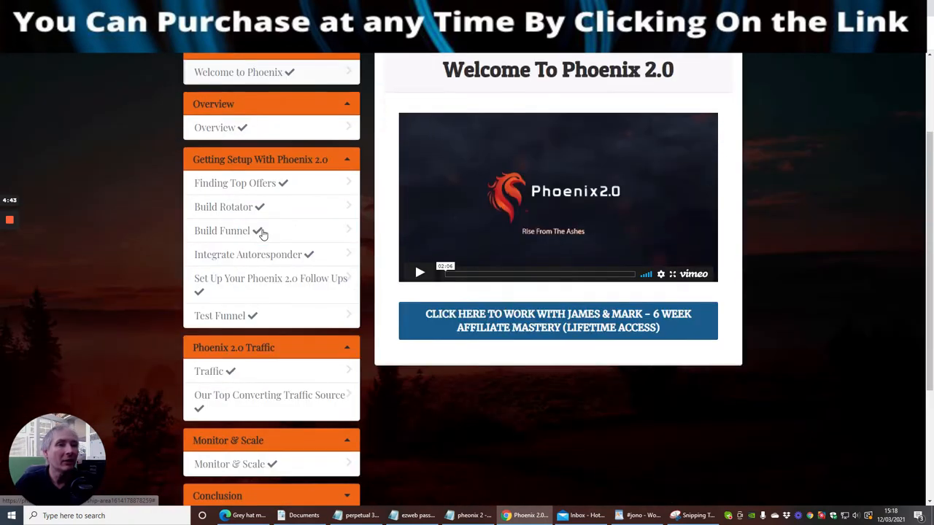
{"action": "scroll", "scroll_direction": "up", "scroll_amount": 3}
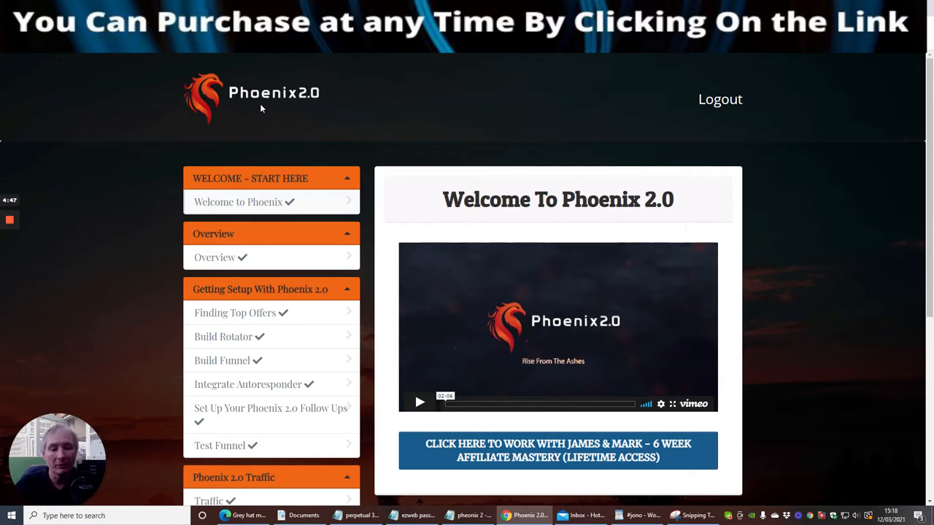
{"action": "mouse_move", "coordinate": [521, 92]}
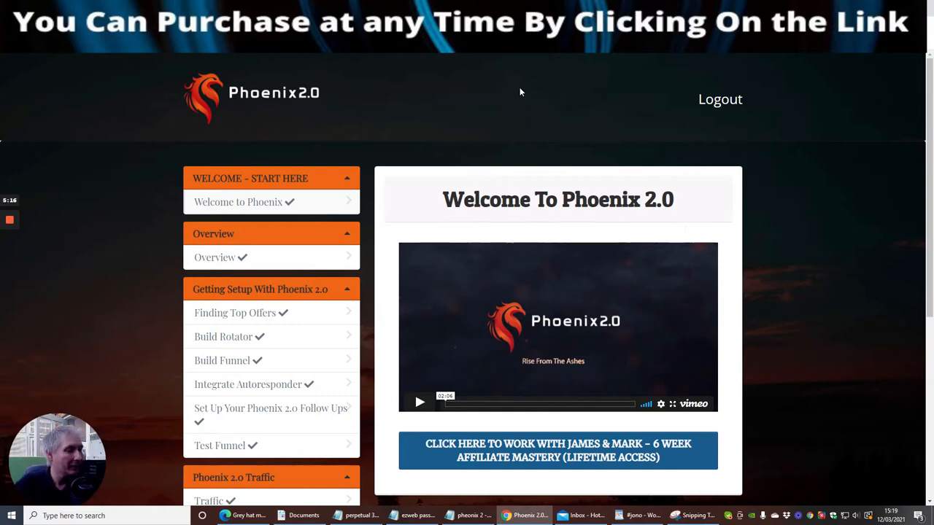
{"action": "mouse_move", "coordinate": [454, 103]}
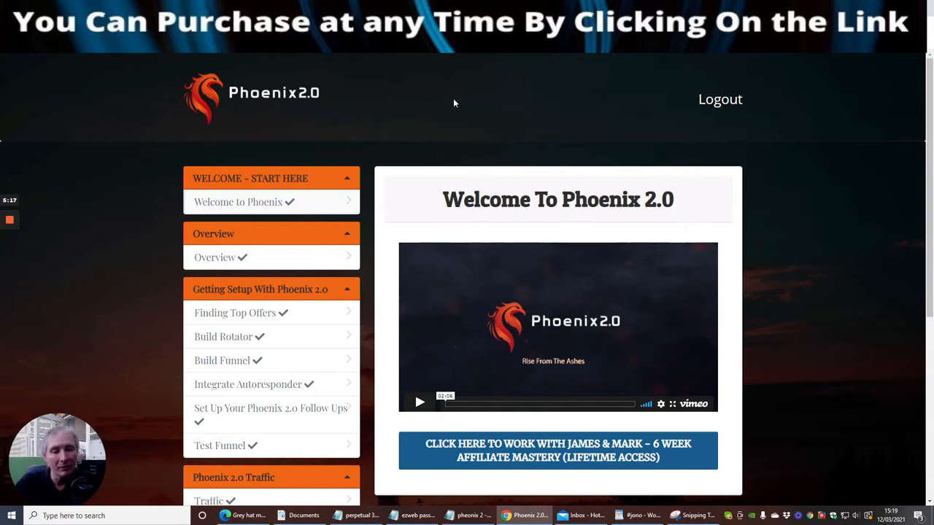
{"action": "mouse_move", "coordinate": [439, 96]}
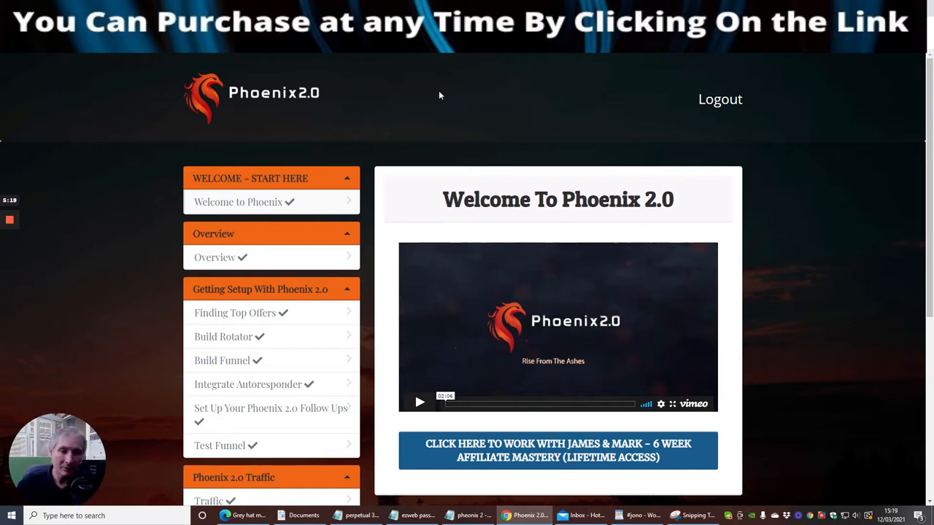
{"action": "mouse_move", "coordinate": [448, 111]}
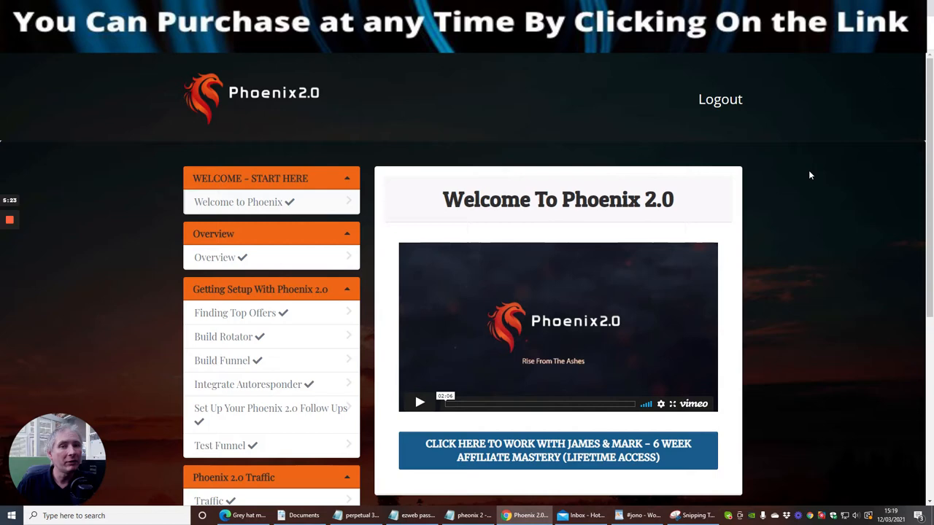
{"action": "mouse_move", "coordinate": [832, 199]}
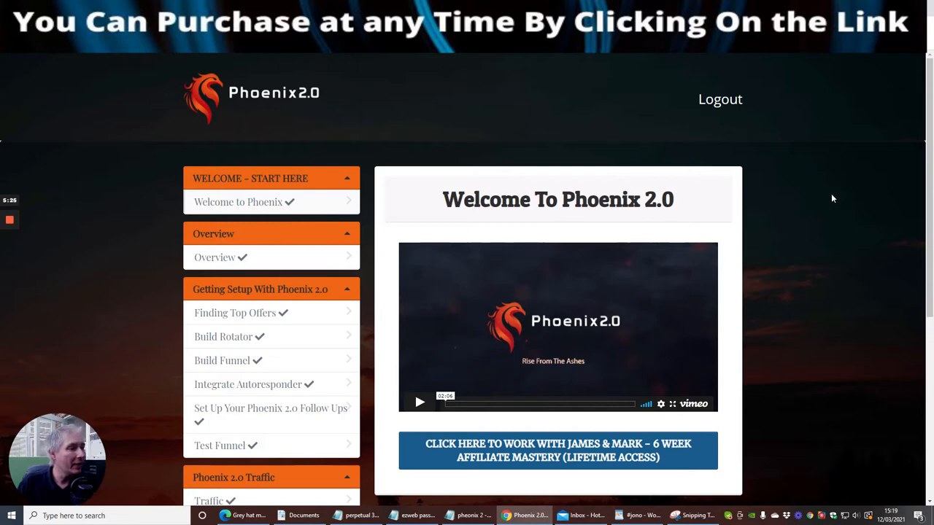
{"action": "mouse_move", "coordinate": [815, 124]}
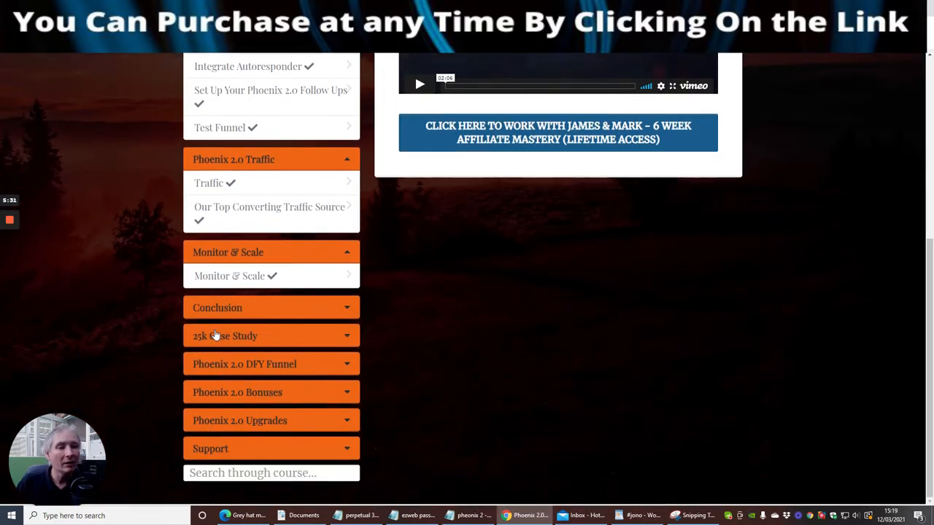
{"action": "mouse_move", "coordinate": [259, 438]}
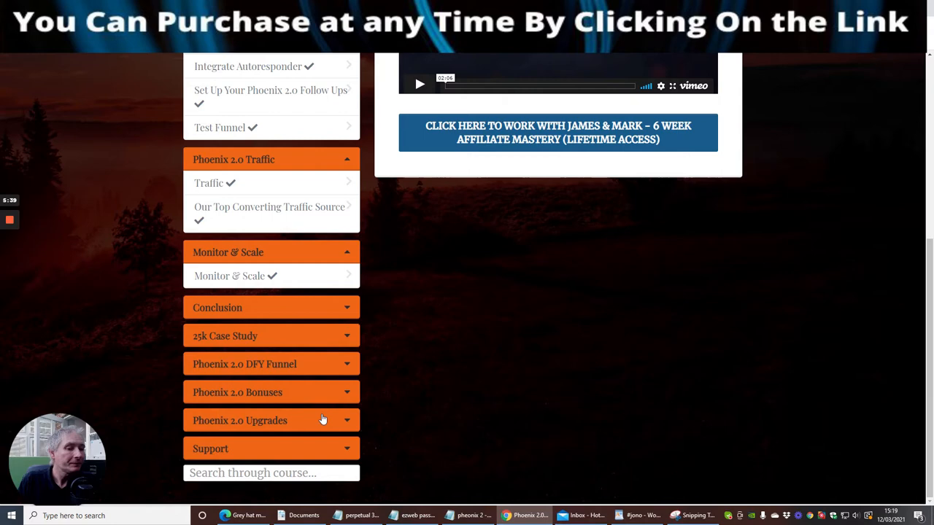
{"action": "mouse_move", "coordinate": [272, 450]}
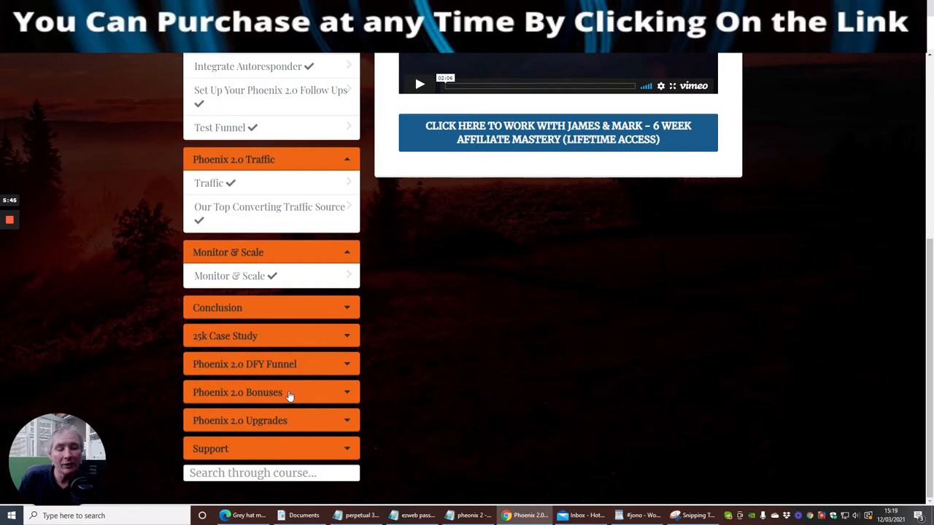
{"action": "mouse_move", "coordinate": [455, 393]}
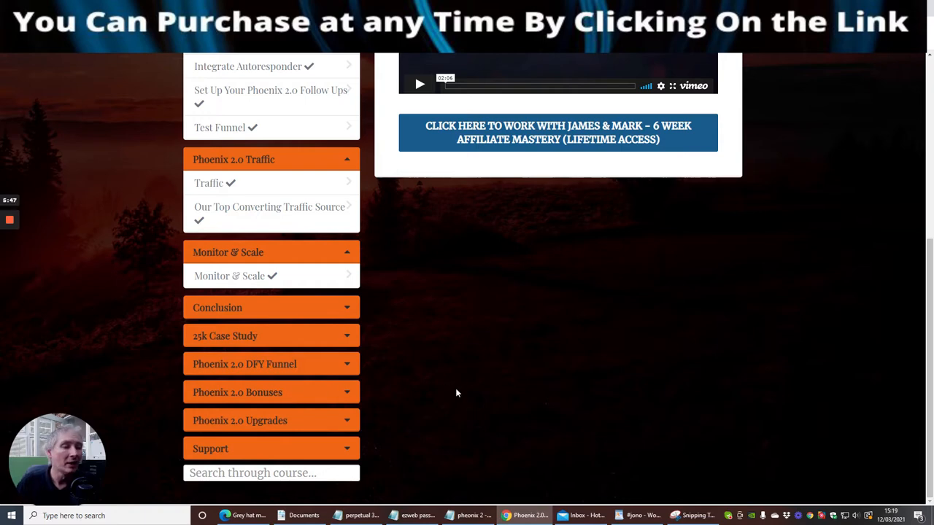
{"action": "mouse_move", "coordinate": [353, 380]}
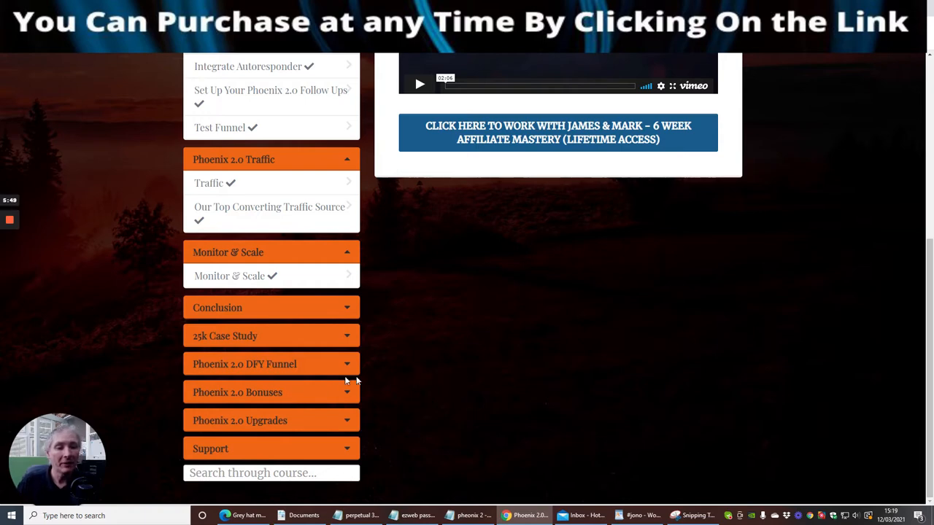
{"action": "mouse_move", "coordinate": [531, 374]}
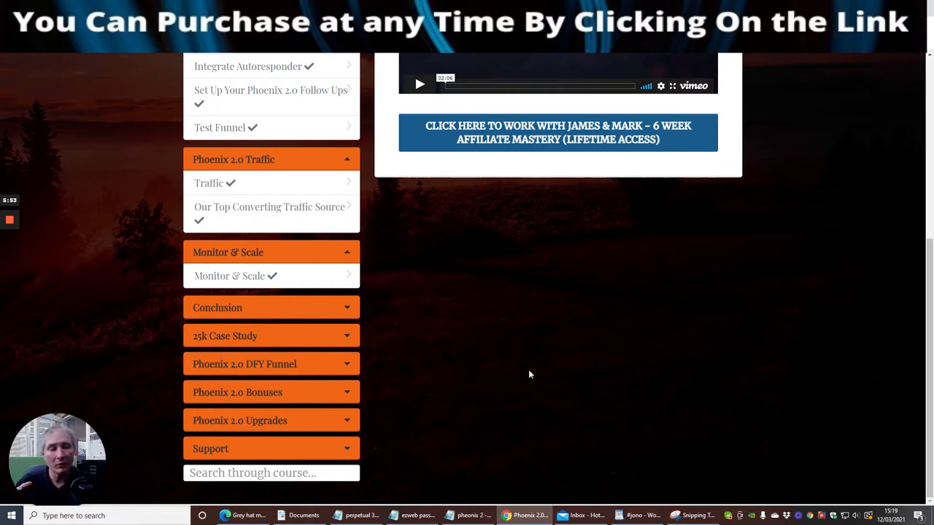
{"action": "mouse_move", "coordinate": [654, 368]}
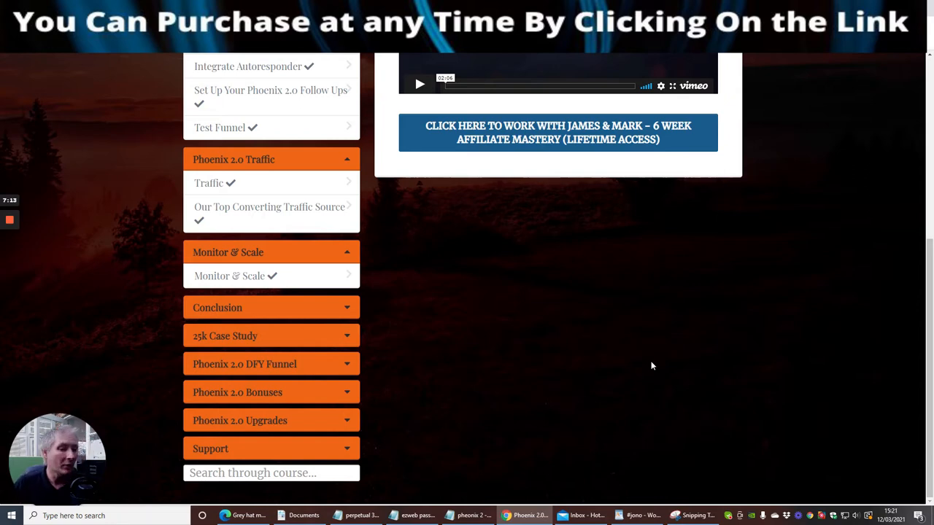
{"action": "mouse_move", "coordinate": [659, 369]}
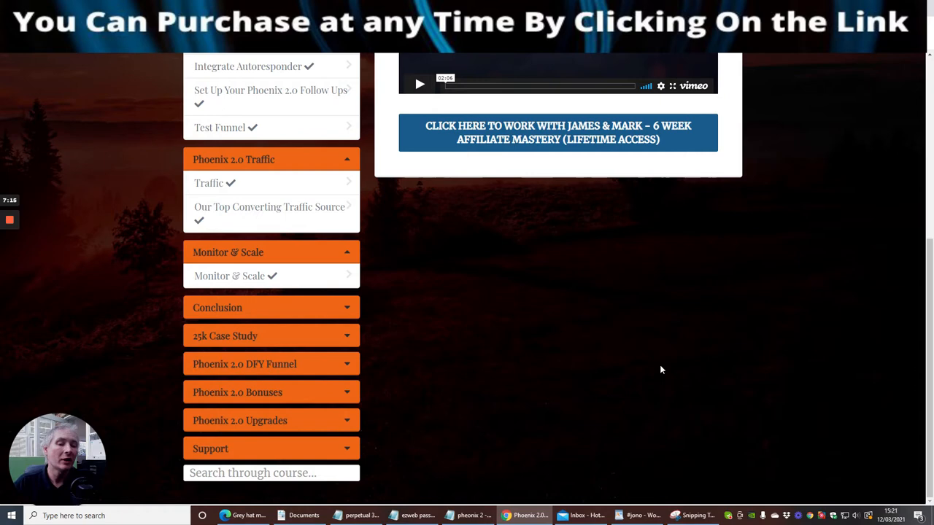
{"action": "mouse_move", "coordinate": [659, 365]}
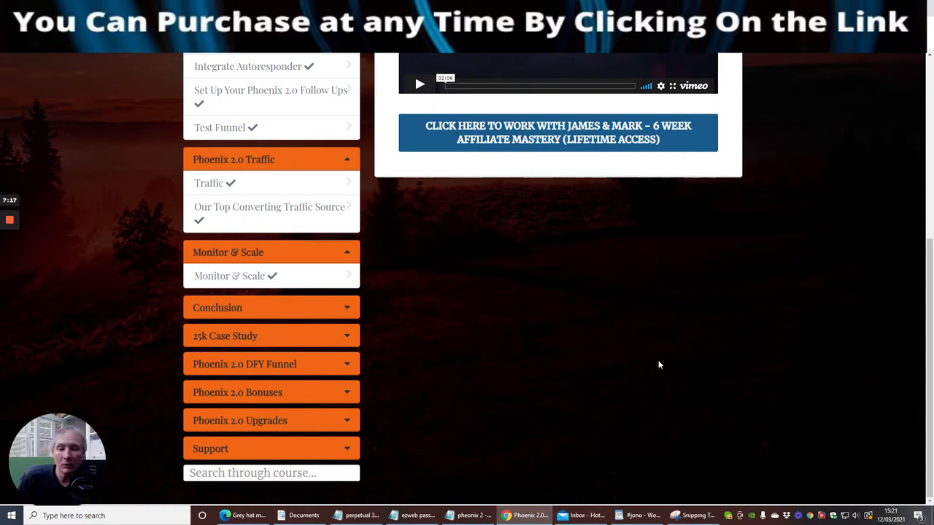
{"action": "mouse_move", "coordinate": [591, 343]}
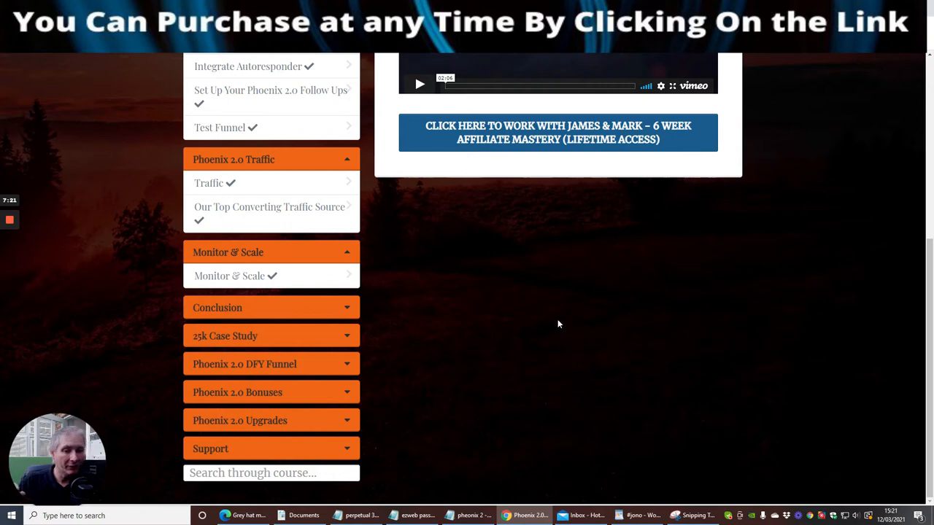
{"action": "mouse_move", "coordinate": [551, 325]}
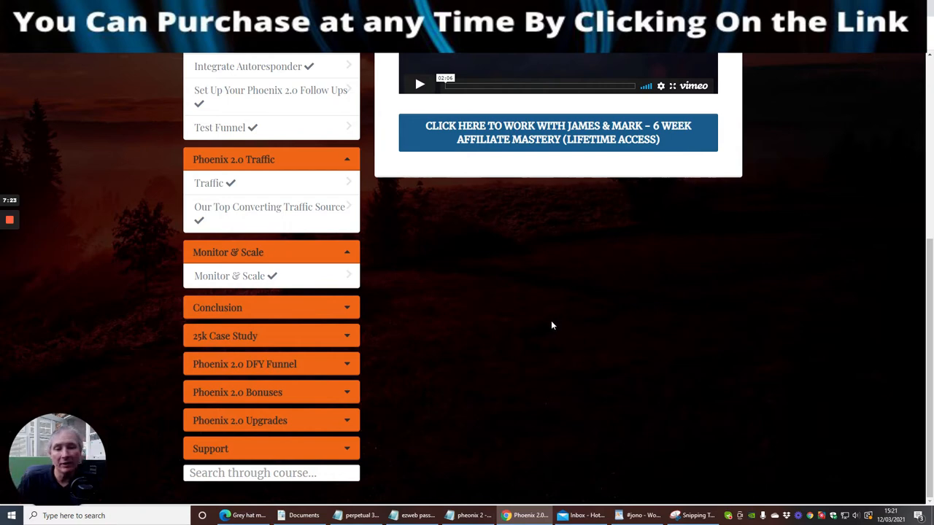
{"action": "mouse_move", "coordinate": [563, 327]}
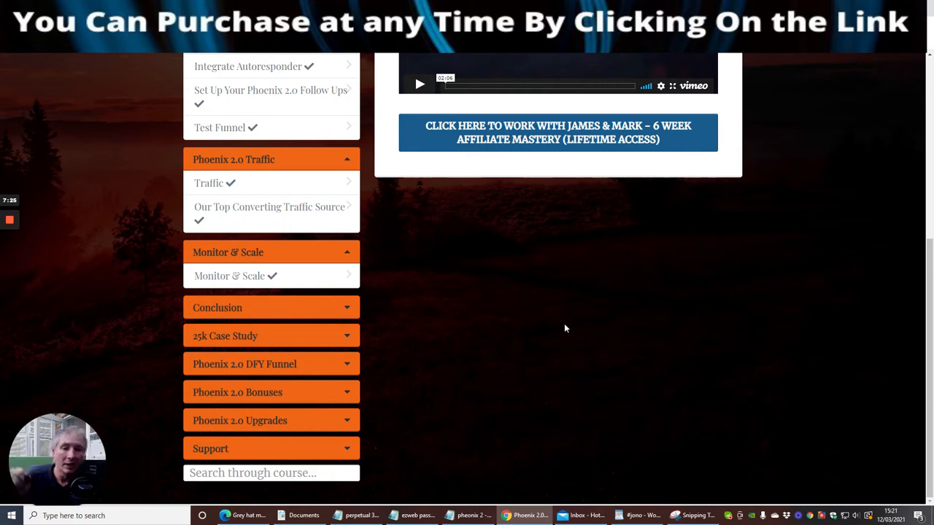
{"action": "mouse_move", "coordinate": [538, 317]}
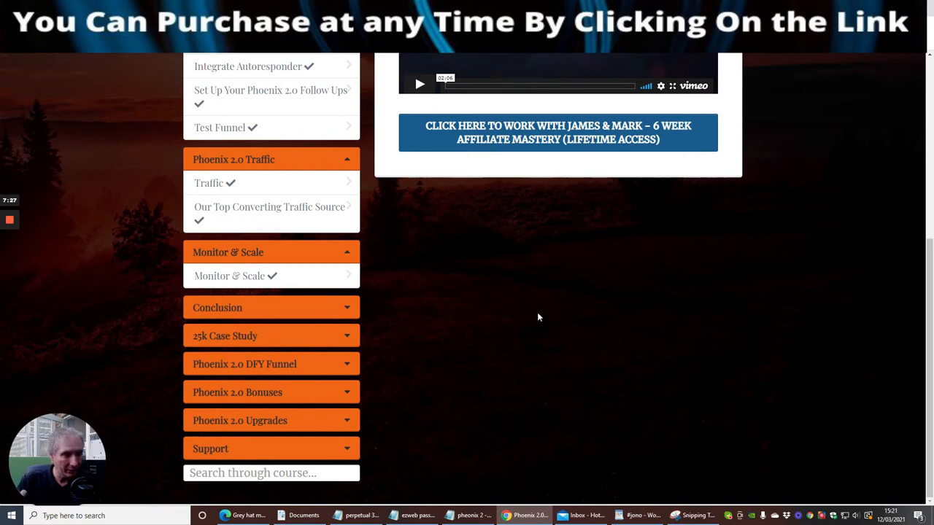
{"action": "mouse_move", "coordinate": [510, 302]}
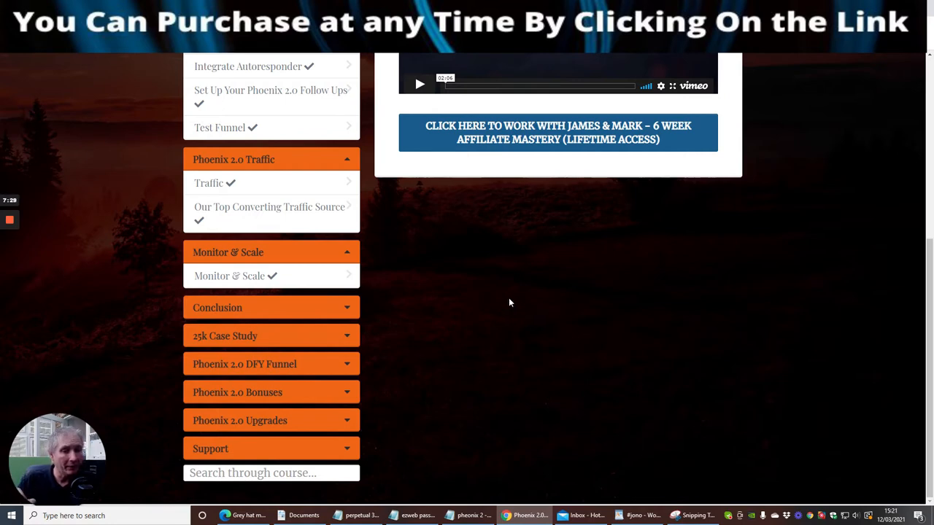
{"action": "mouse_move", "coordinate": [518, 314]}
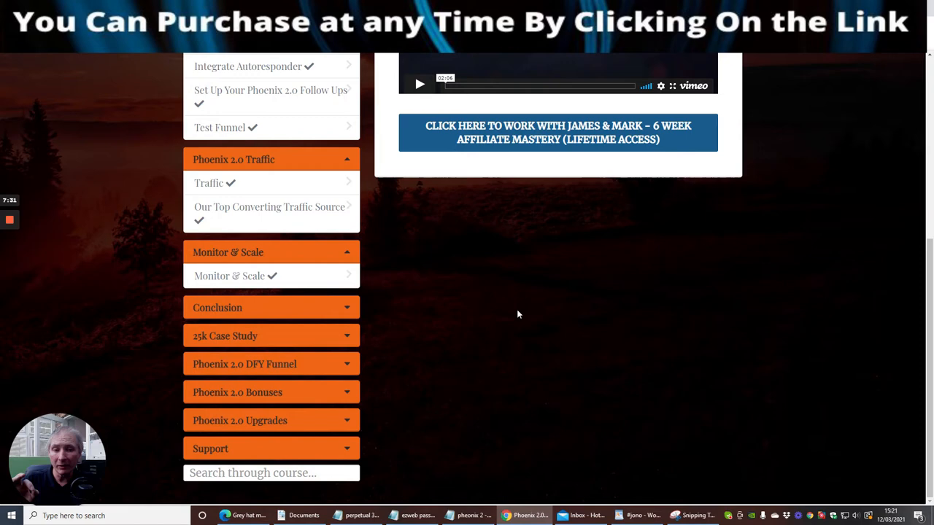
{"action": "mouse_move", "coordinate": [494, 308]}
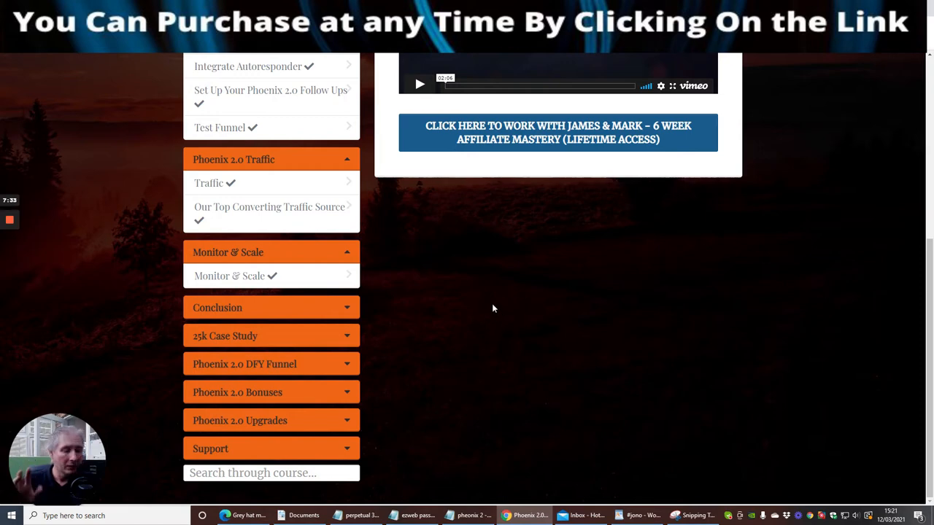
{"action": "mouse_move", "coordinate": [504, 310]}
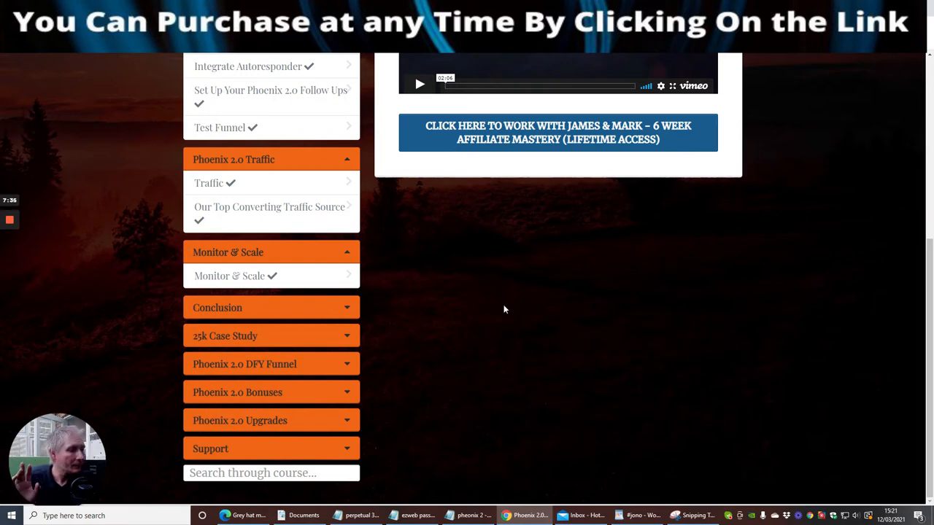
{"action": "mouse_move", "coordinate": [511, 318]}
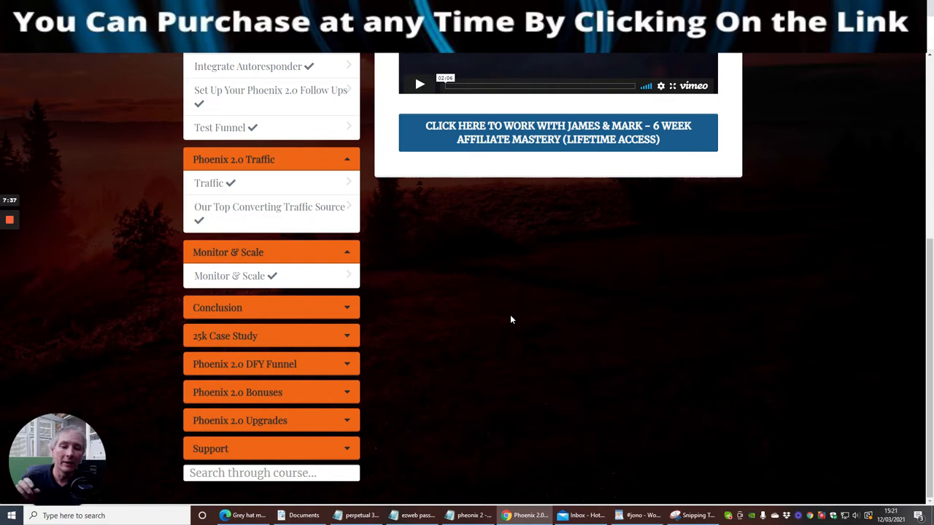
{"action": "mouse_move", "coordinate": [516, 307]}
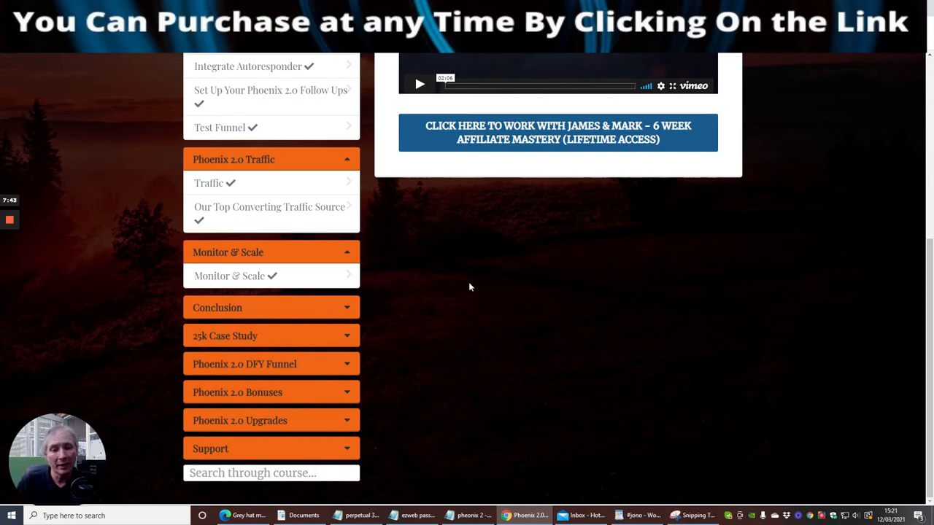
{"action": "scroll", "scroll_direction": "up", "scroll_amount": 3}
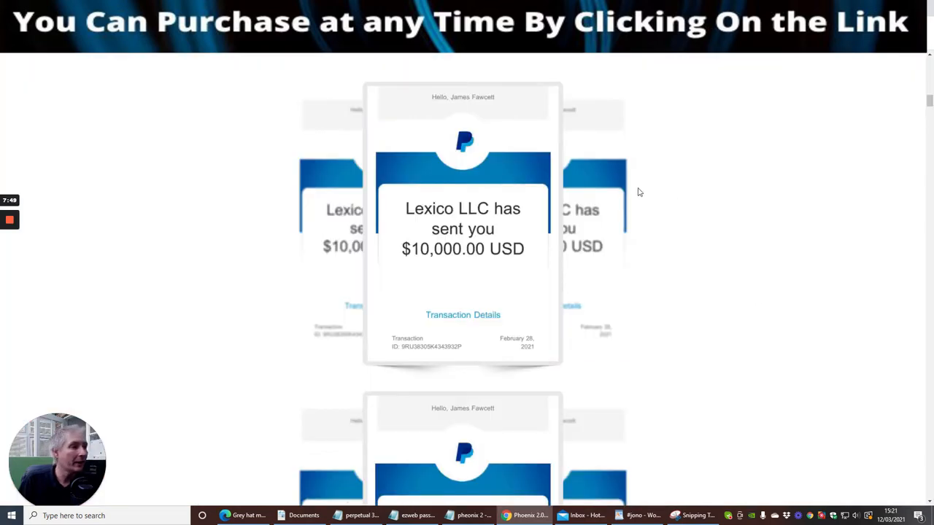
{"action": "mouse_move", "coordinate": [452, 205]}
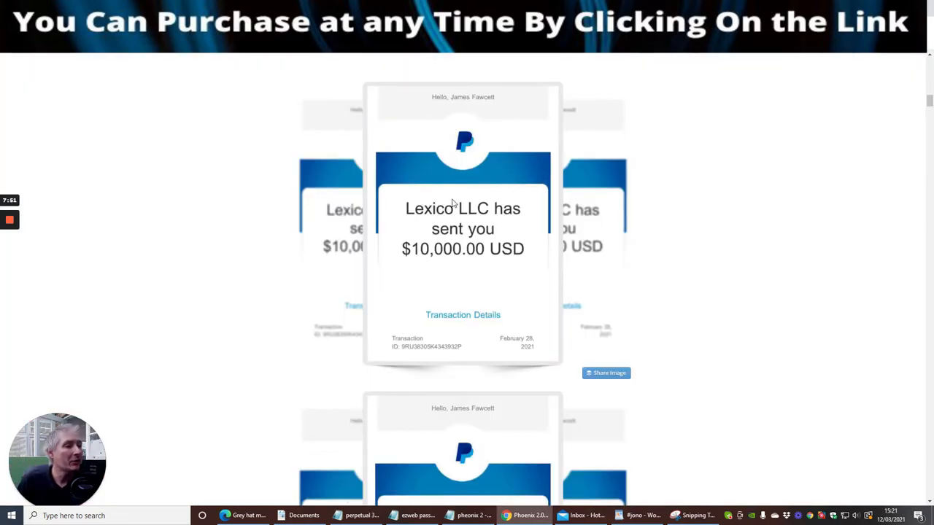
Scroll from the PayPal screenshots past the founders' introduction to the Ways To Make Money Online grid
{"action": "scroll", "scroll_direction": "down", "scroll_amount": 3}
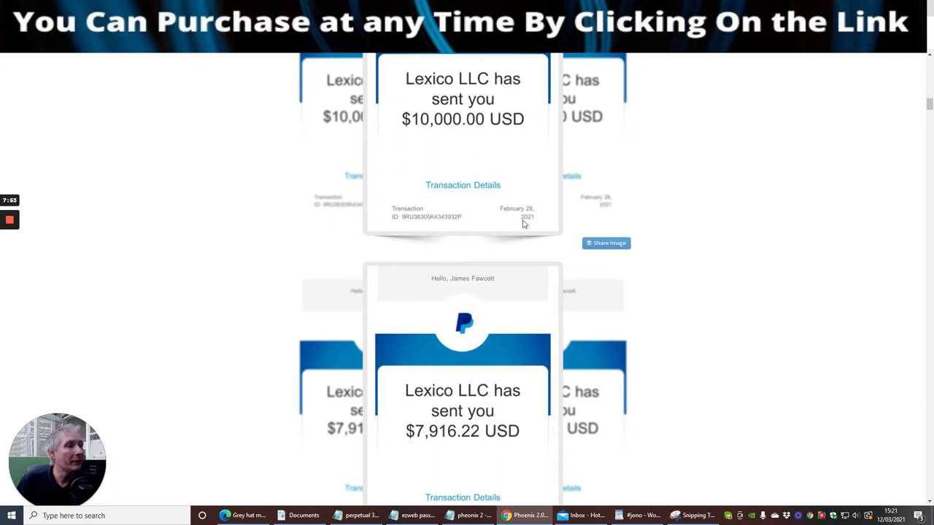
{"action": "scroll", "scroll_direction": "down", "scroll_amount": 3}
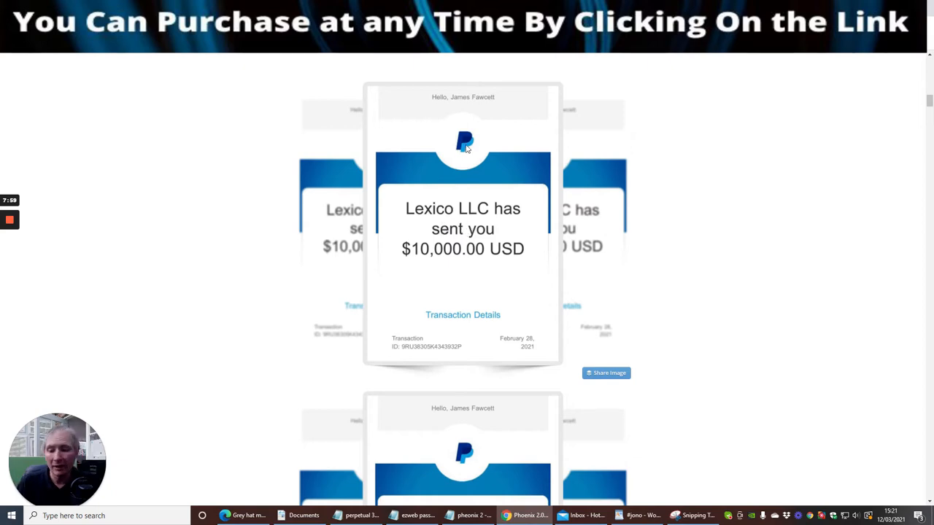
{"action": "scroll", "scroll_direction": "down", "scroll_amount": 3}
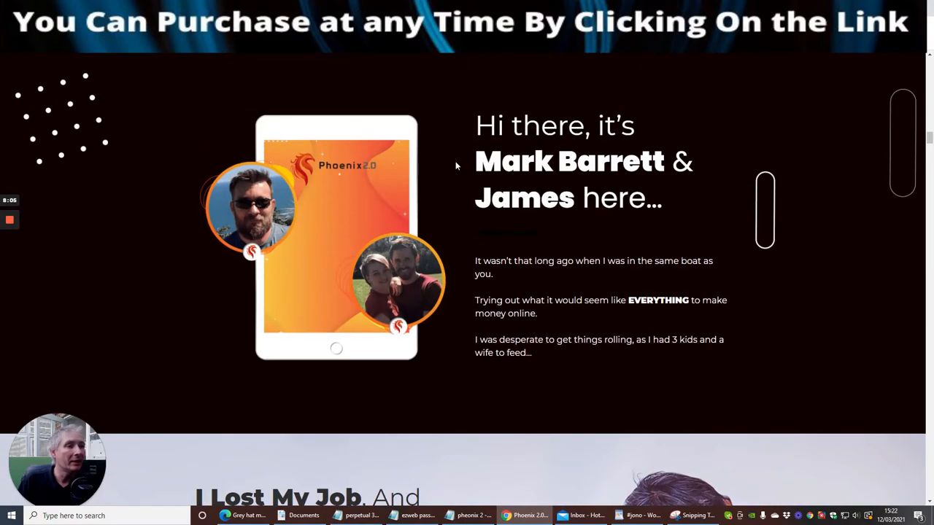
{"action": "mouse_move", "coordinate": [455, 201]}
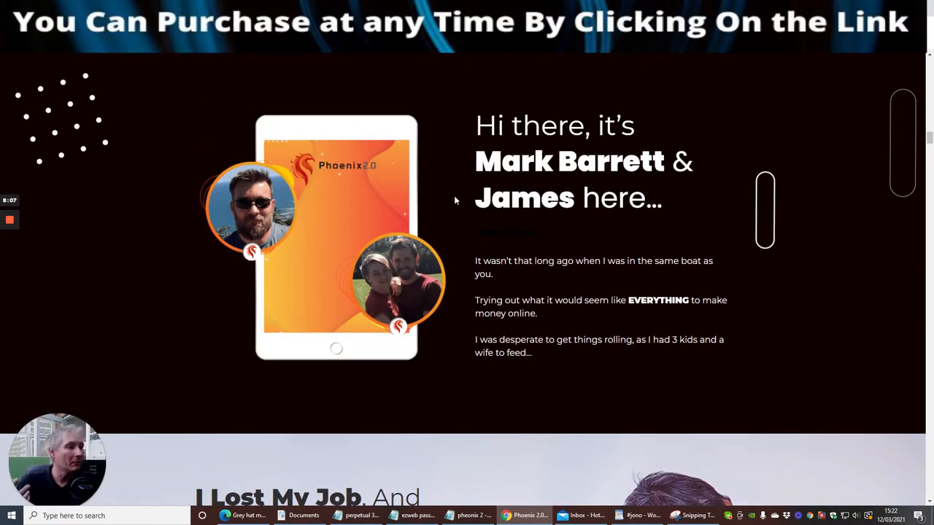
{"action": "scroll", "scroll_direction": "down", "scroll_amount": 3}
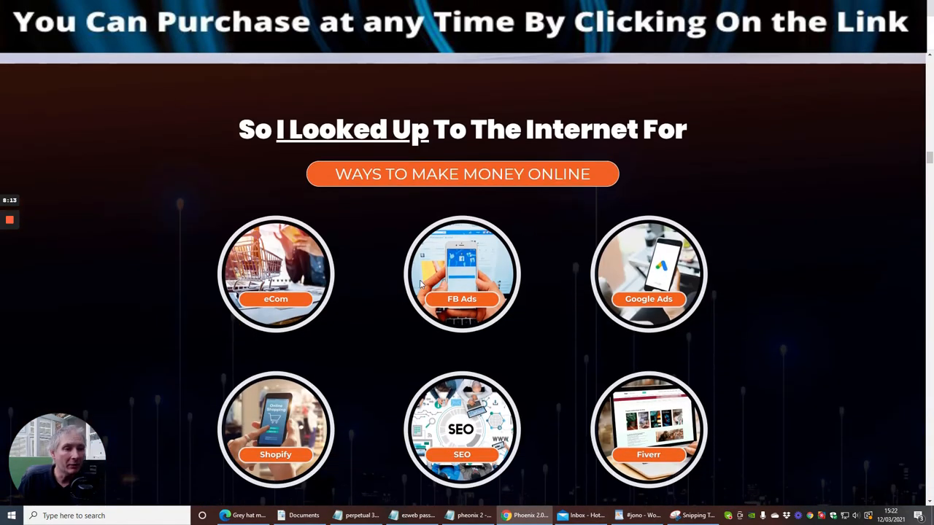
{"action": "mouse_move", "coordinate": [362, 213]}
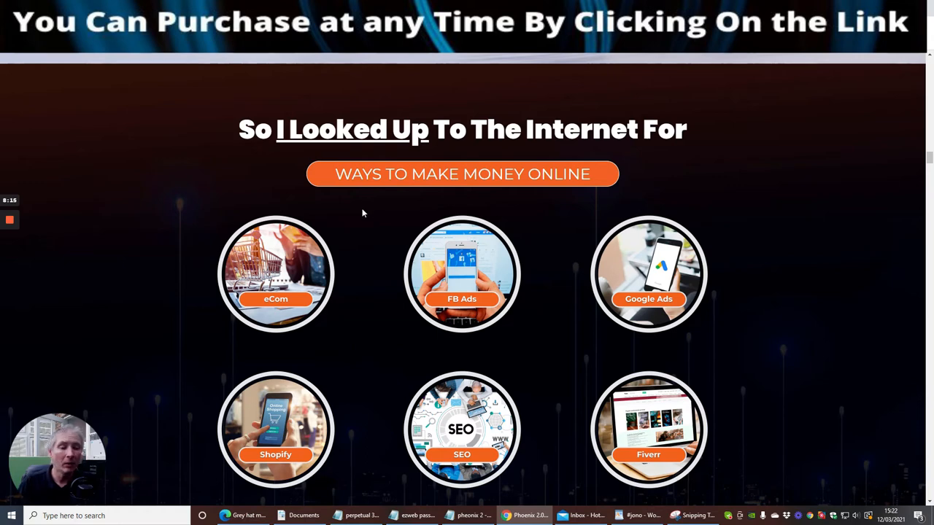
{"action": "mouse_move", "coordinate": [347, 280]}
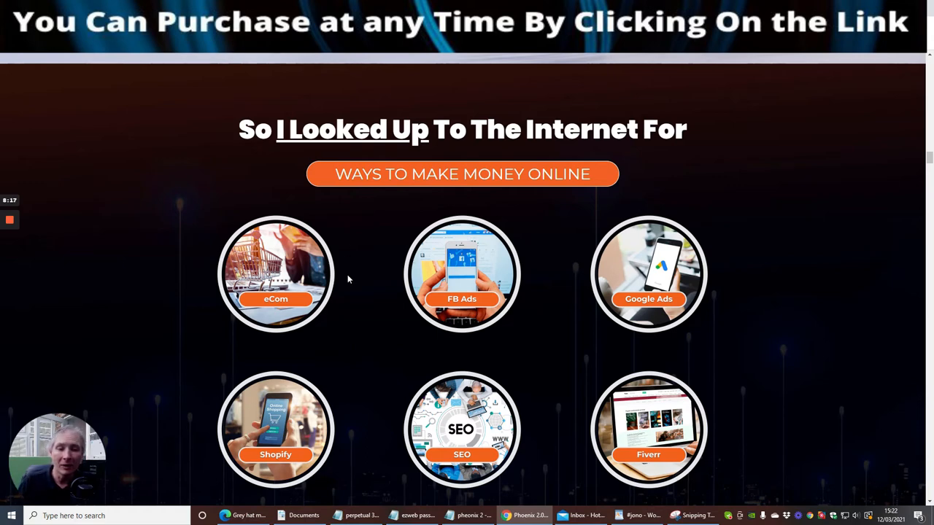
{"action": "mouse_move", "coordinate": [783, 280]}
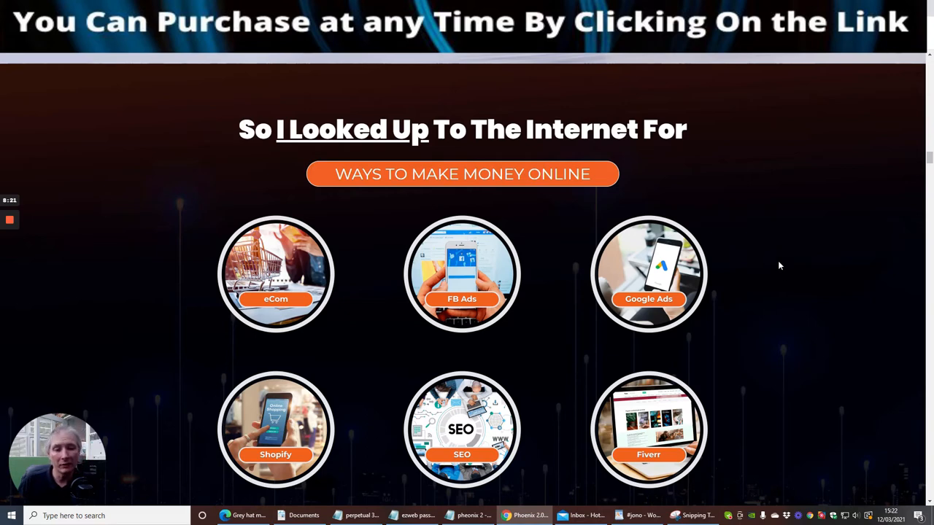
{"action": "mouse_move", "coordinate": [819, 245]}
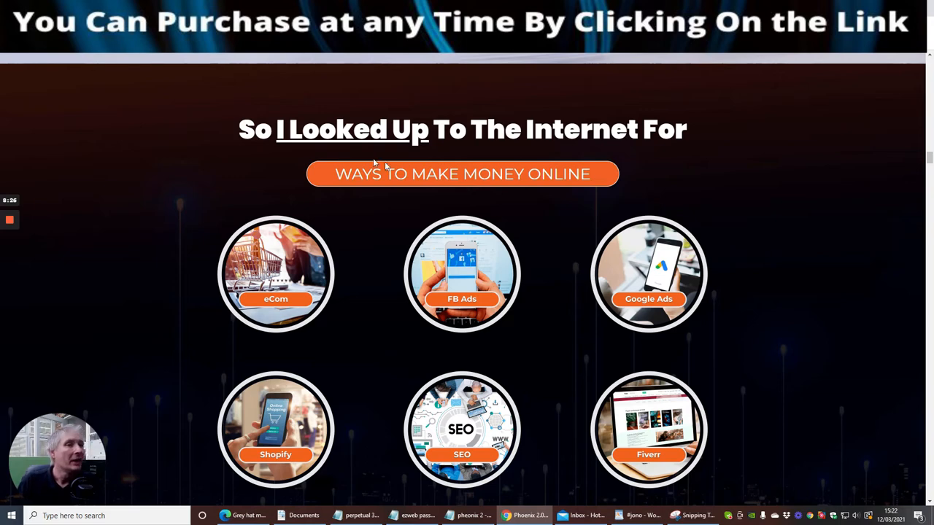
{"action": "mouse_move", "coordinate": [376, 195]}
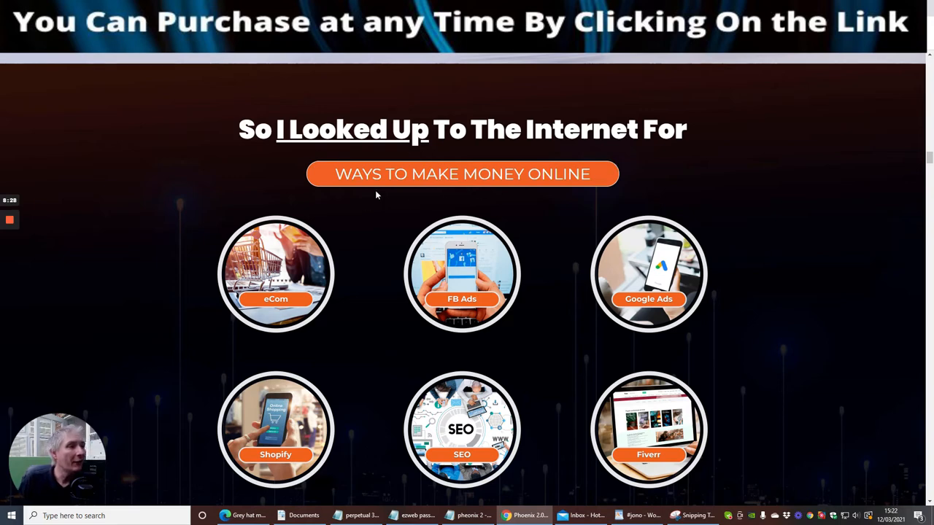
{"action": "mouse_move", "coordinate": [746, 251]}
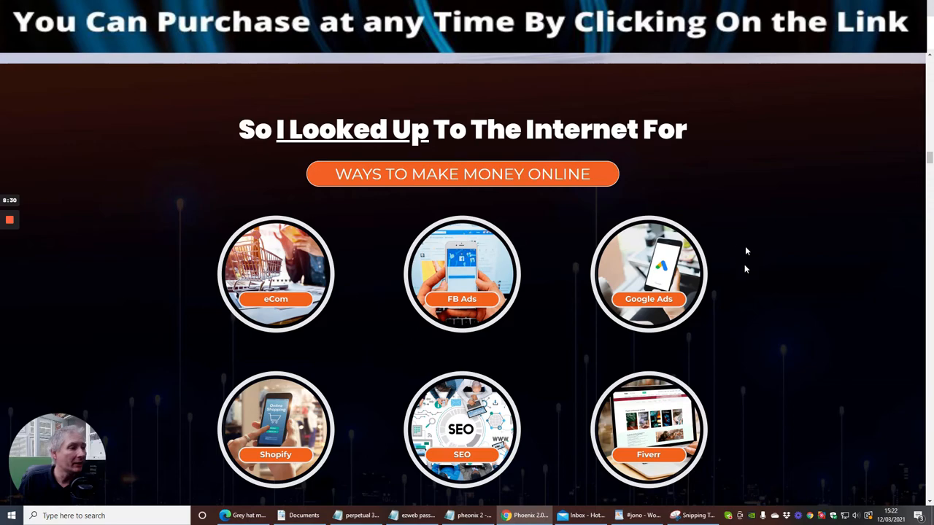
Scroll from the things-you-won't-need list down to the 3 Simple Steps section
{"action": "scroll", "scroll_direction": "down", "scroll_amount": 3}
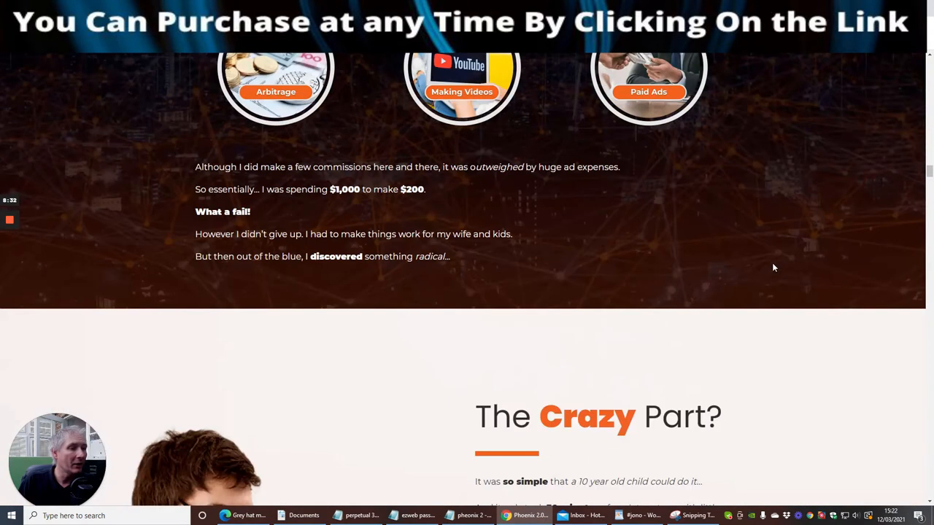
{"action": "mouse_move", "coordinate": [589, 275]}
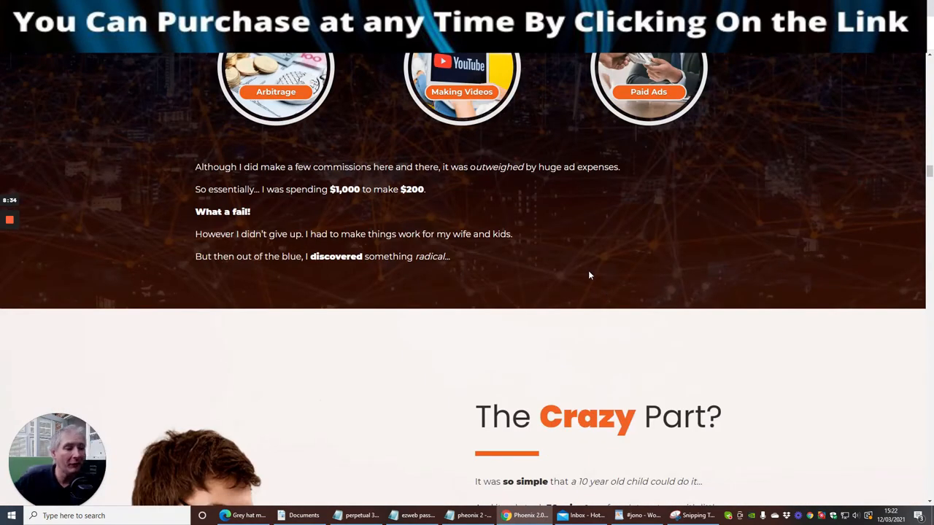
{"action": "mouse_move", "coordinate": [604, 286]}
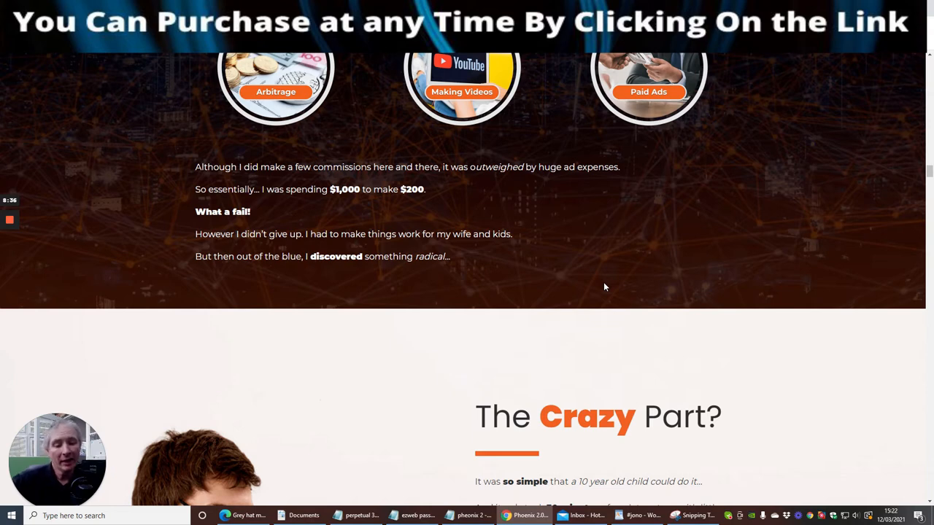
{"action": "mouse_move", "coordinate": [619, 239]}
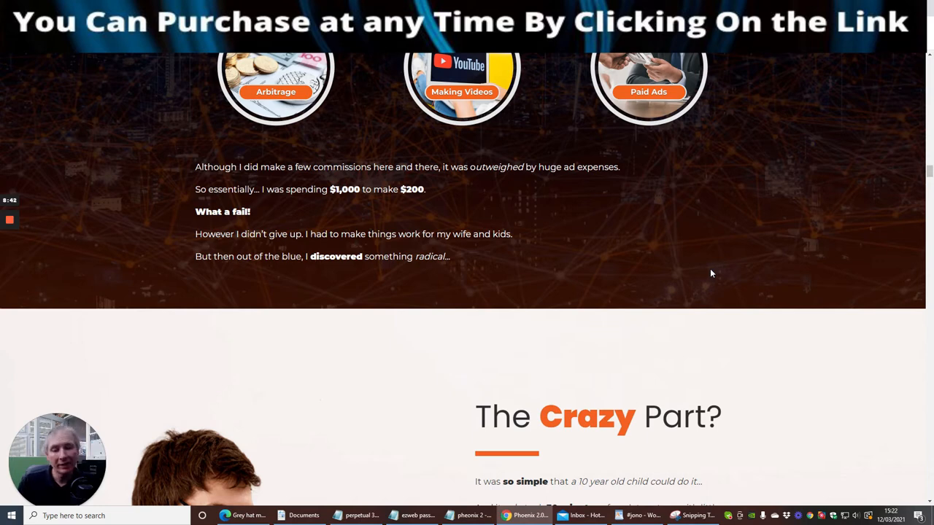
{"action": "mouse_move", "coordinate": [733, 245]}
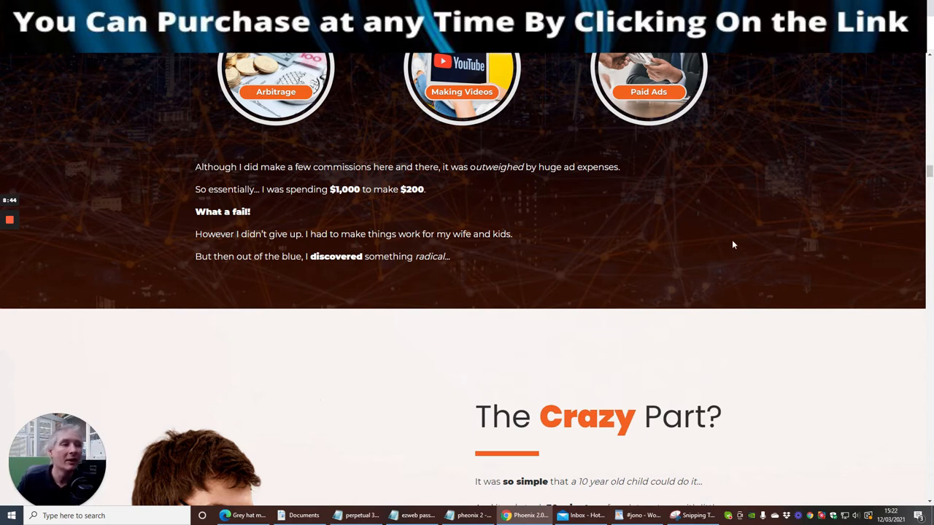
{"action": "scroll", "scroll_direction": "down", "scroll_amount": 3}
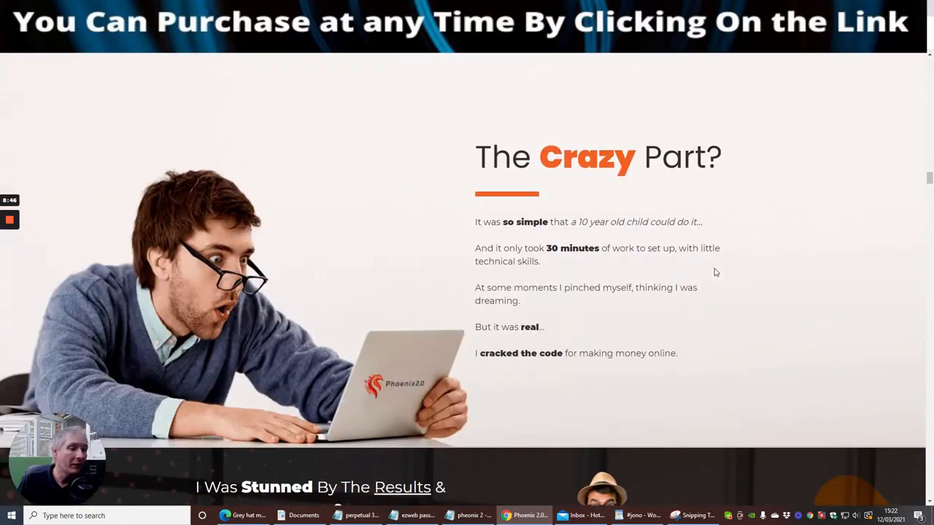
{"action": "scroll", "scroll_direction": "down", "scroll_amount": 3}
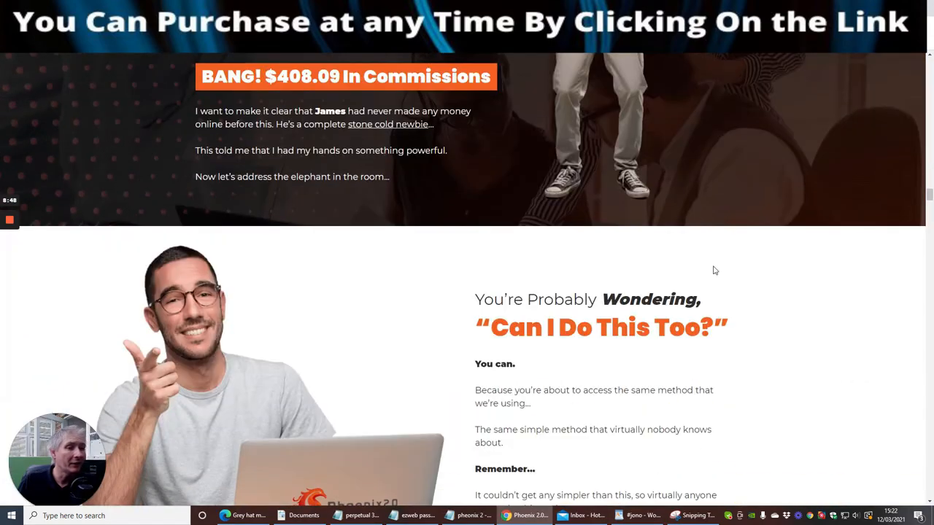
{"action": "scroll", "scroll_direction": "down", "scroll_amount": 3}
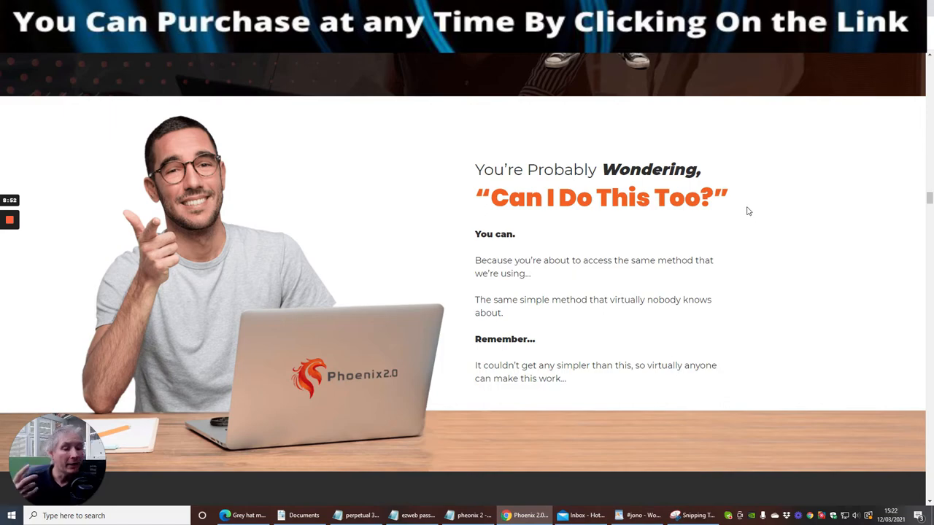
{"action": "mouse_move", "coordinate": [770, 212]}
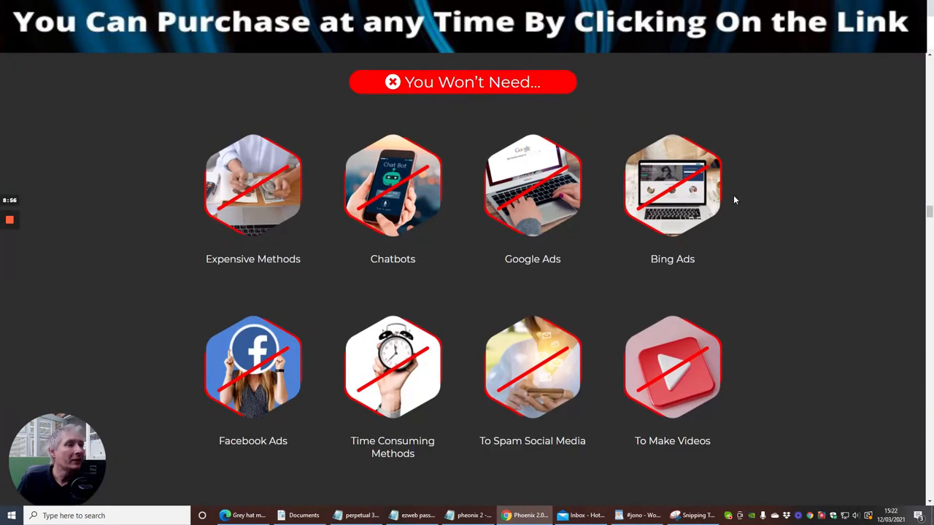
{"action": "mouse_move", "coordinate": [461, 274]}
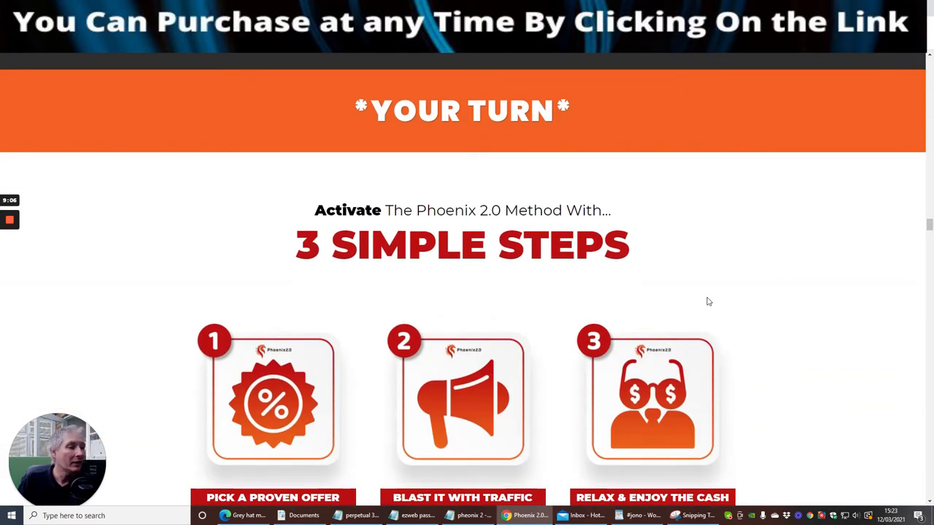
Scroll past the steps, affiliate-sale screenshots and Right Time text to the product box with countdown
{"action": "scroll", "scroll_direction": "down", "scroll_amount": 3}
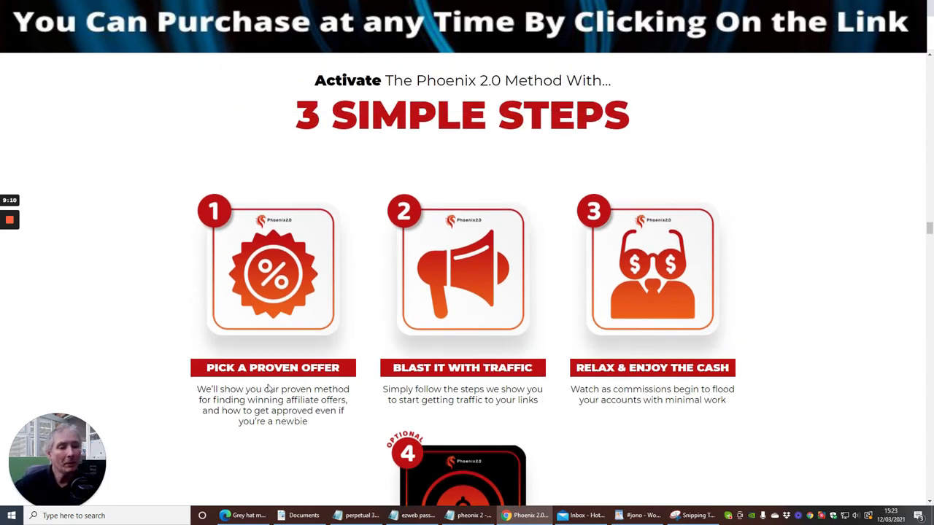
{"action": "mouse_move", "coordinate": [441, 380]}
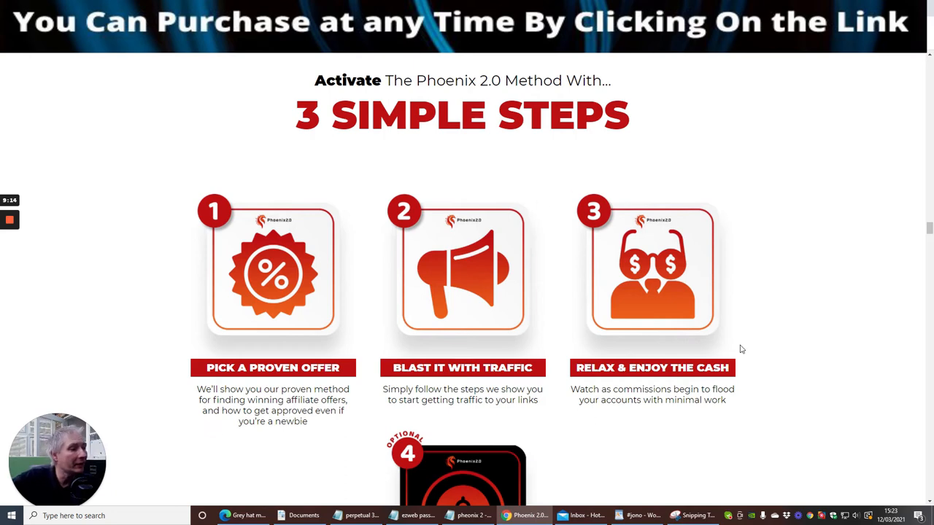
{"action": "scroll", "scroll_direction": "down", "scroll_amount": 3}
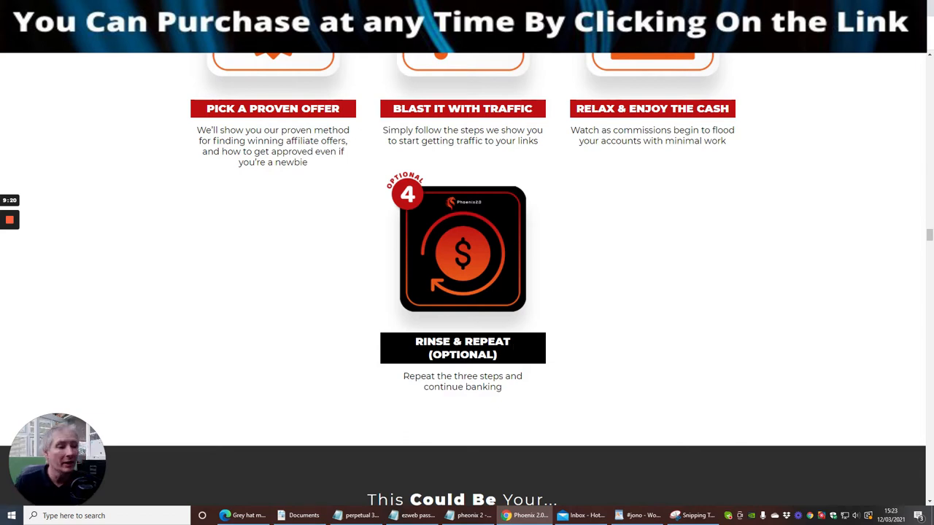
{"action": "mouse_move", "coordinate": [505, 210]}
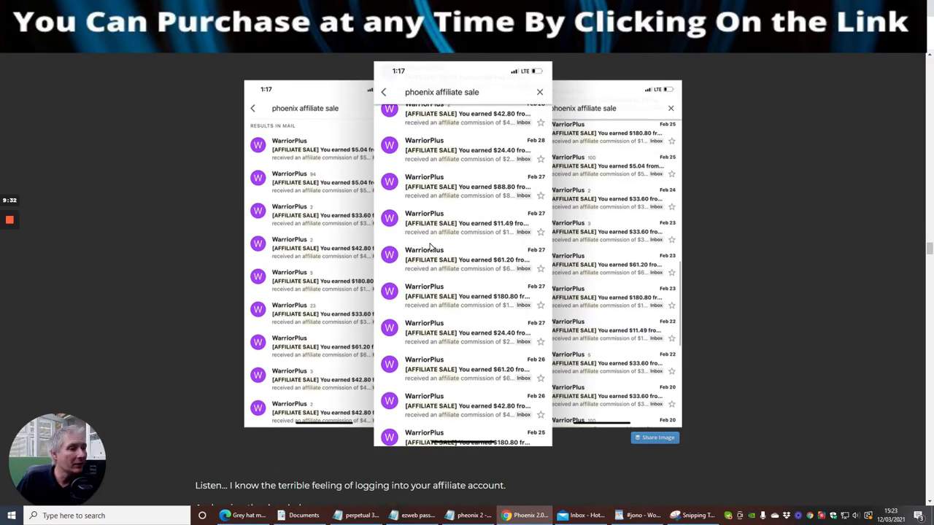
{"action": "mouse_move", "coordinate": [511, 361]}
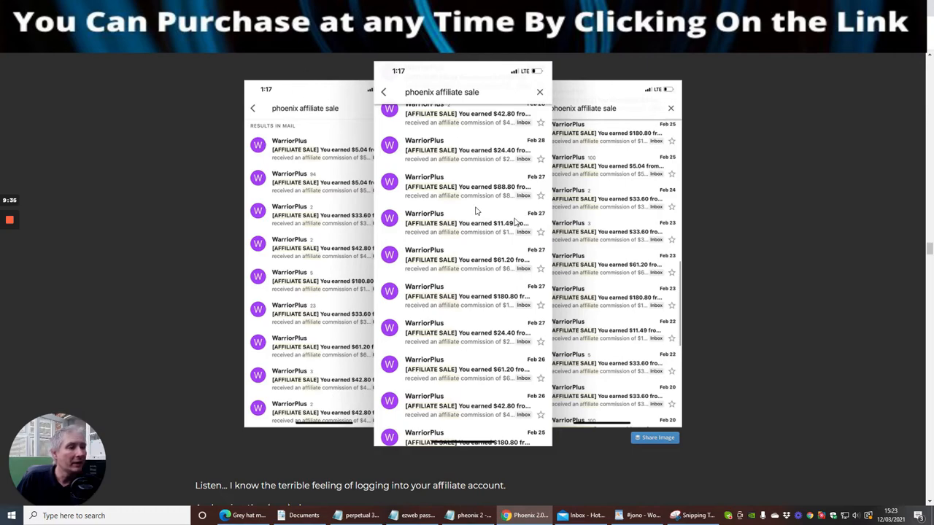
{"action": "scroll", "scroll_direction": "down", "scroll_amount": 3}
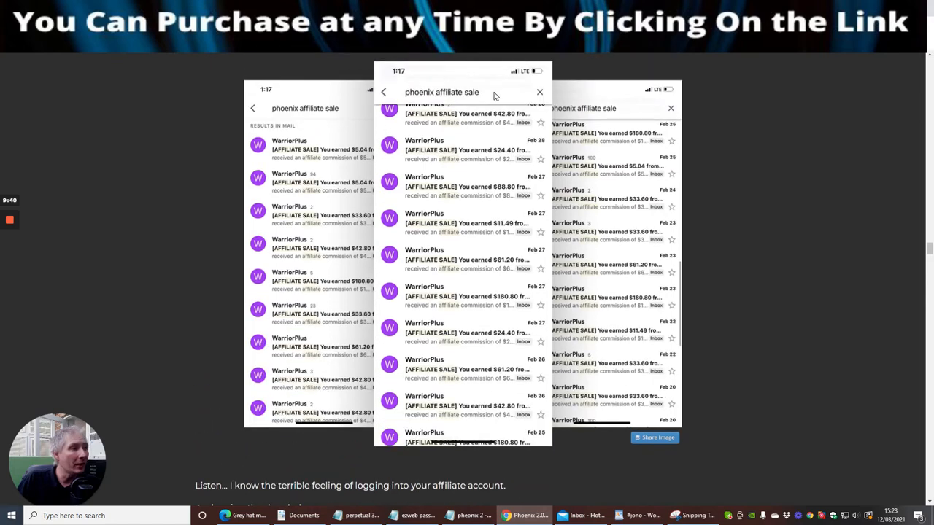
{"action": "mouse_move", "coordinate": [540, 145]}
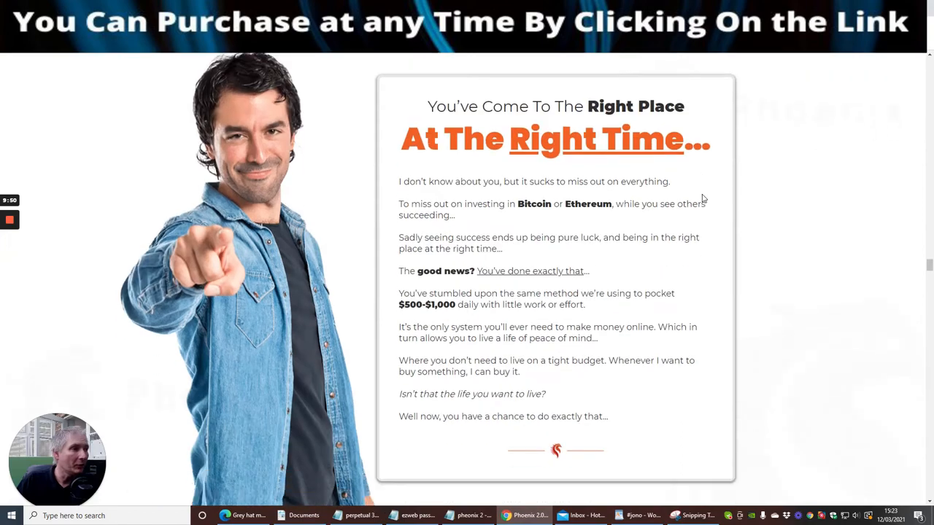
{"action": "scroll", "scroll_direction": "down", "scroll_amount": 3}
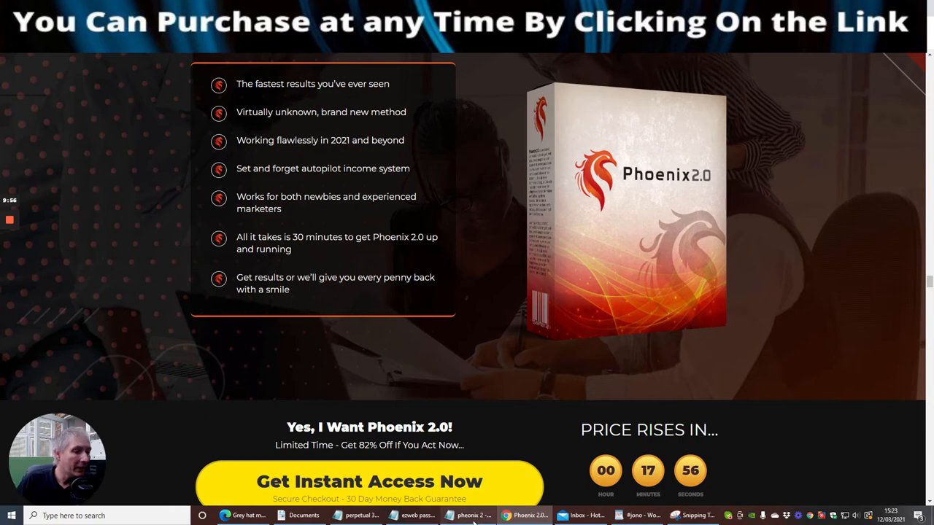
{"action": "left_click", "coordinate": [467, 515]}
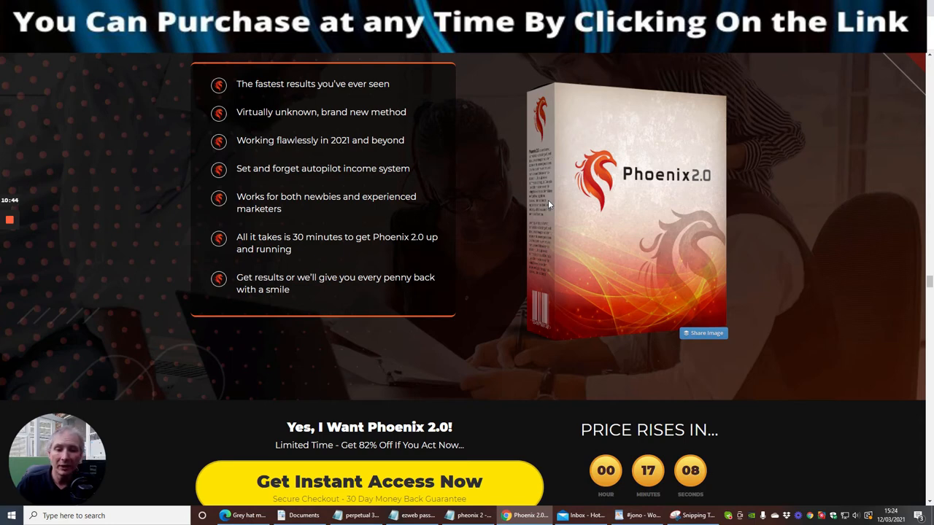
{"action": "mouse_move", "coordinate": [566, 192]}
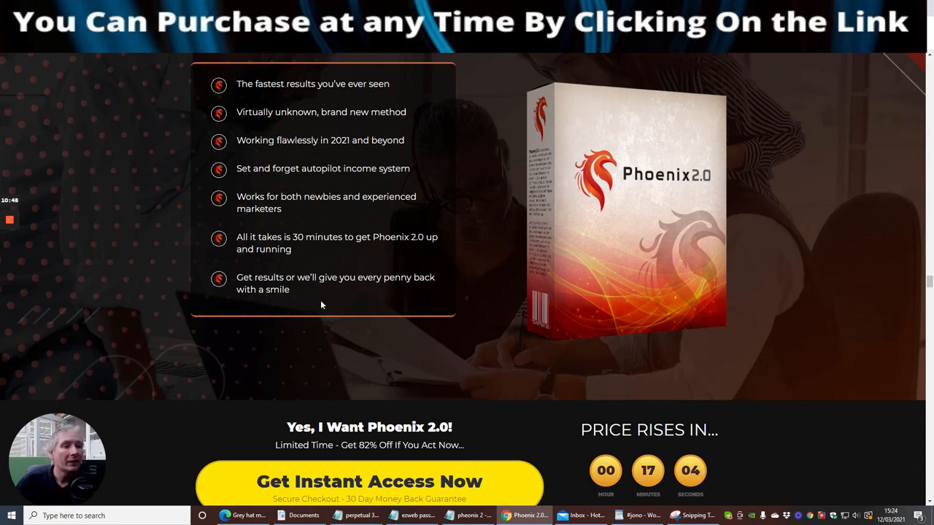
{"action": "mouse_move", "coordinate": [605, 283]}
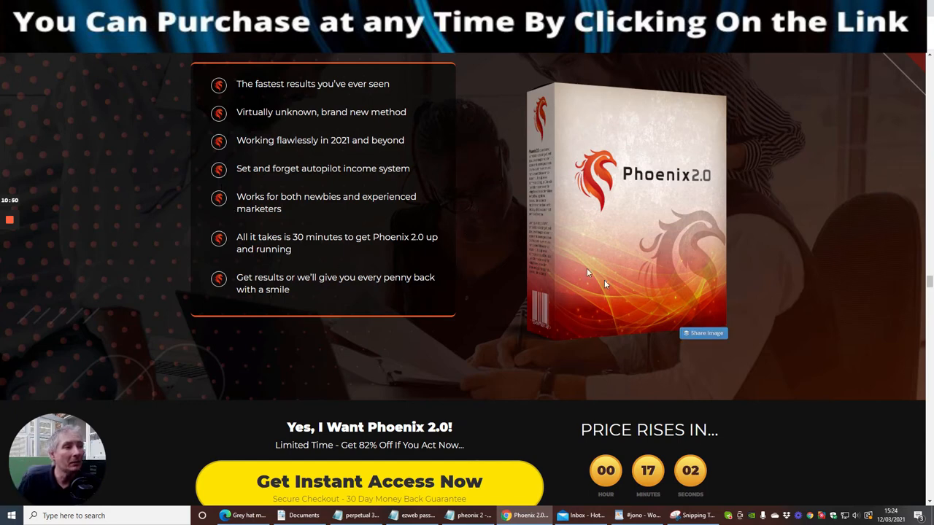
{"action": "mouse_move", "coordinate": [616, 152]}
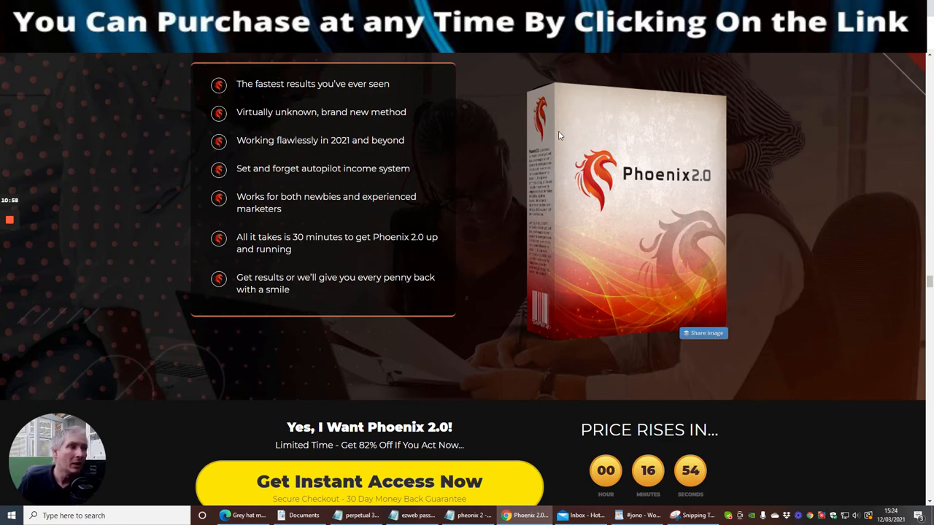
{"action": "mouse_move", "coordinate": [600, 135]}
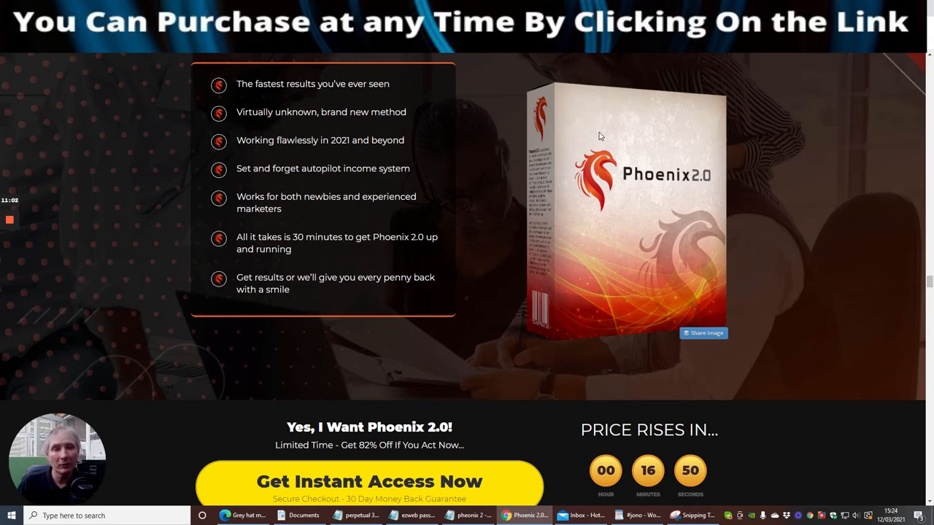
{"action": "mouse_move", "coordinate": [558, 182]}
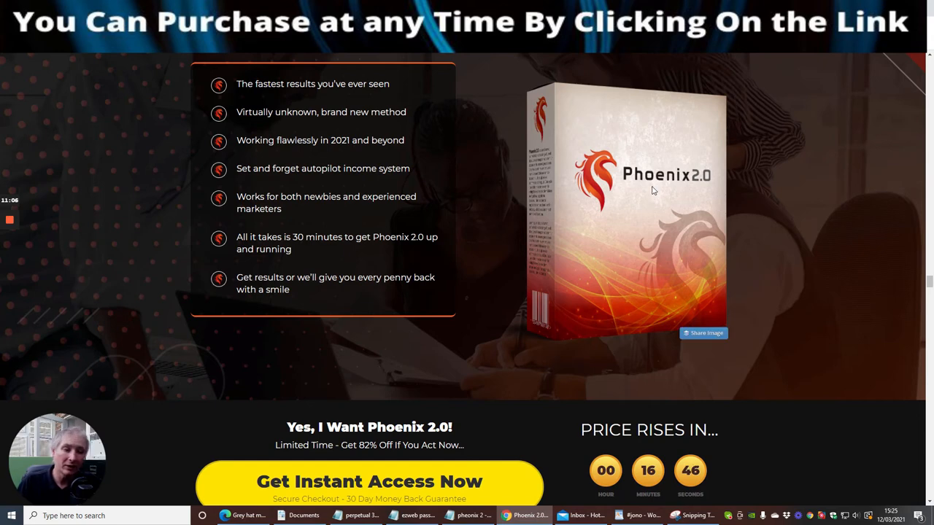
{"action": "mouse_move", "coordinate": [597, 186]}
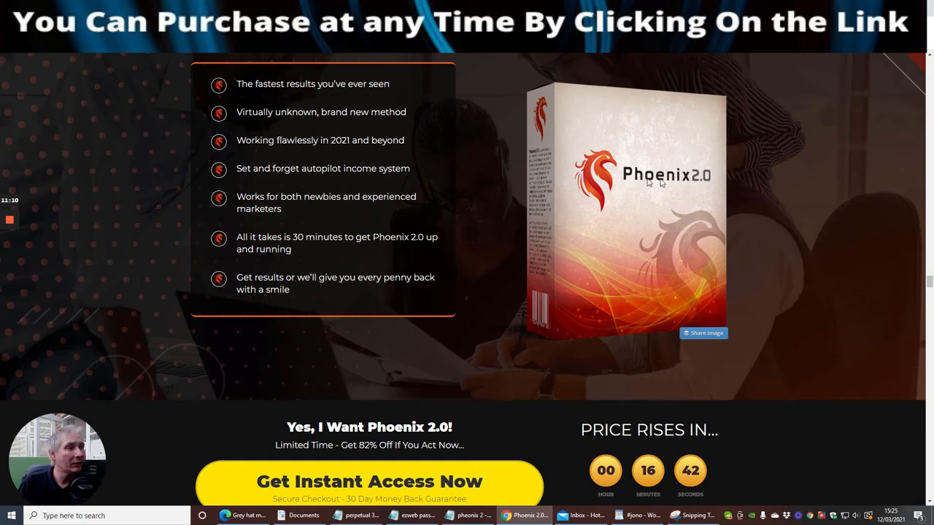
{"action": "mouse_move", "coordinate": [645, 184]}
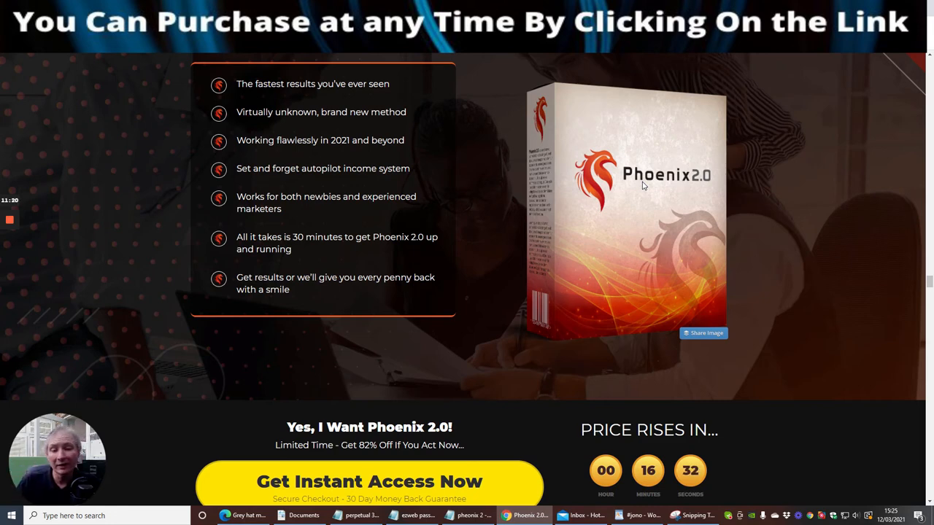
Scroll past the testimonials, FAQ and training blocks to the what-you'll-discover list
{"action": "scroll", "scroll_direction": "down", "scroll_amount": 3}
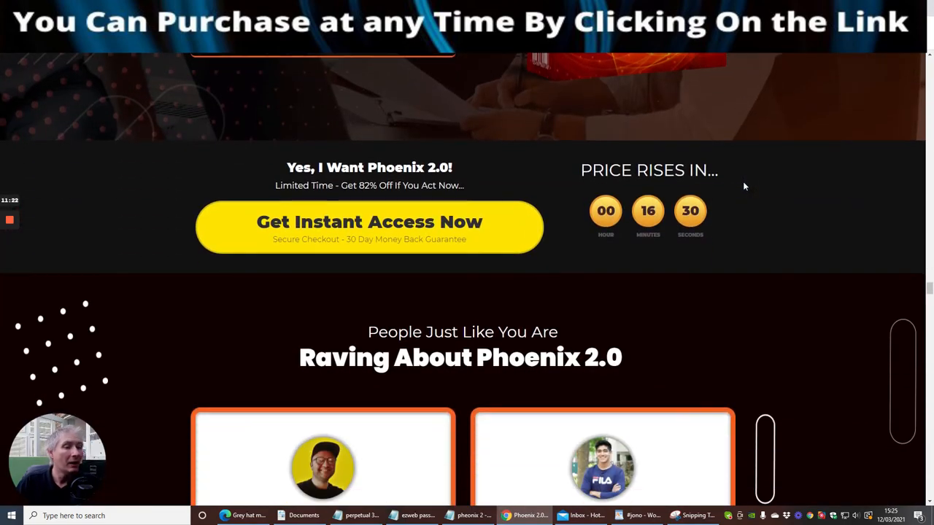
{"action": "scroll", "scroll_direction": "down", "scroll_amount": 3}
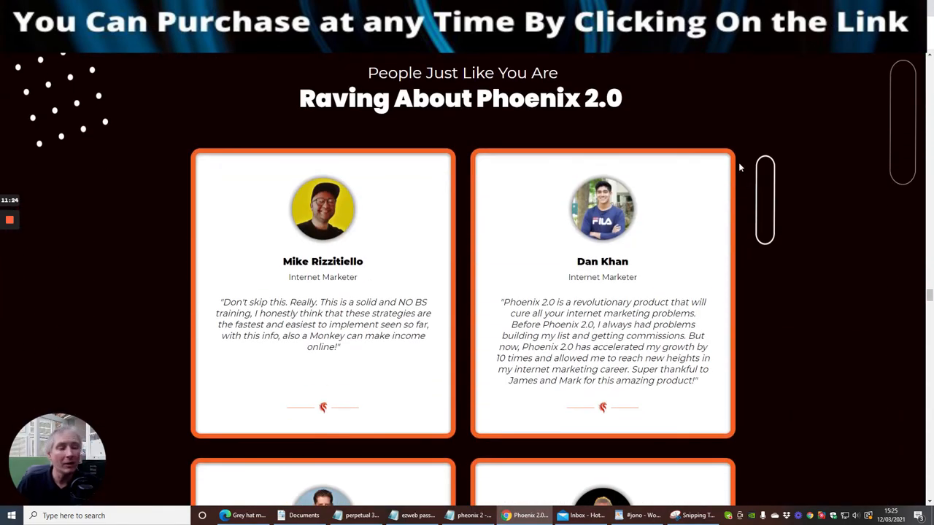
{"action": "scroll", "scroll_direction": "down", "scroll_amount": 3}
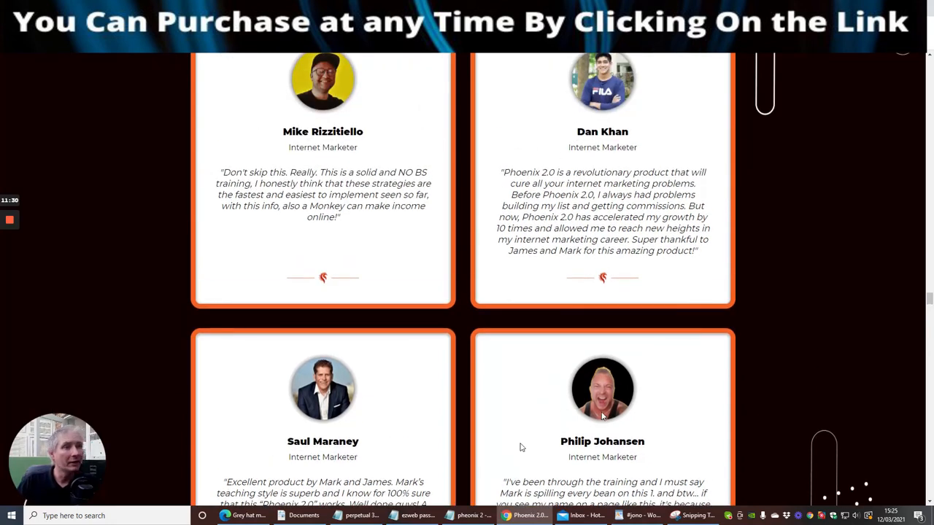
{"action": "scroll", "scroll_direction": "down", "scroll_amount": 3}
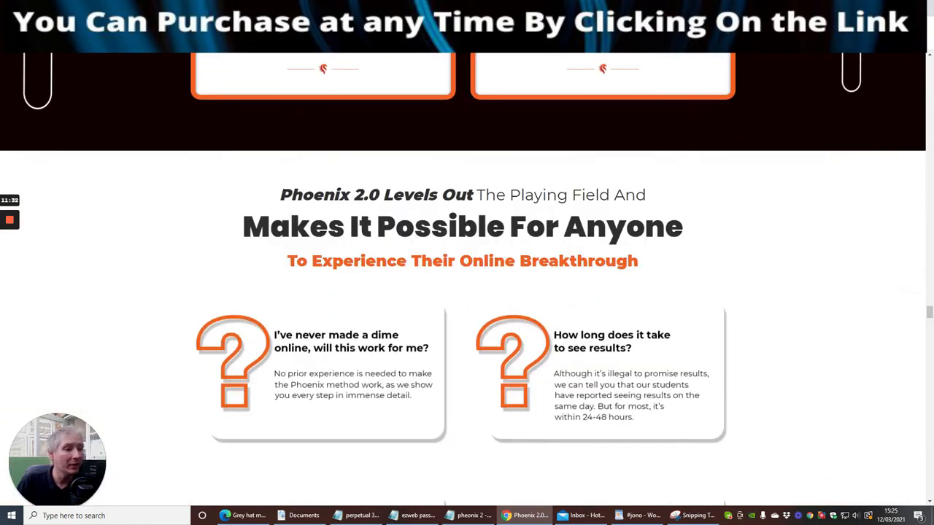
{"action": "scroll", "scroll_direction": "down", "scroll_amount": 3}
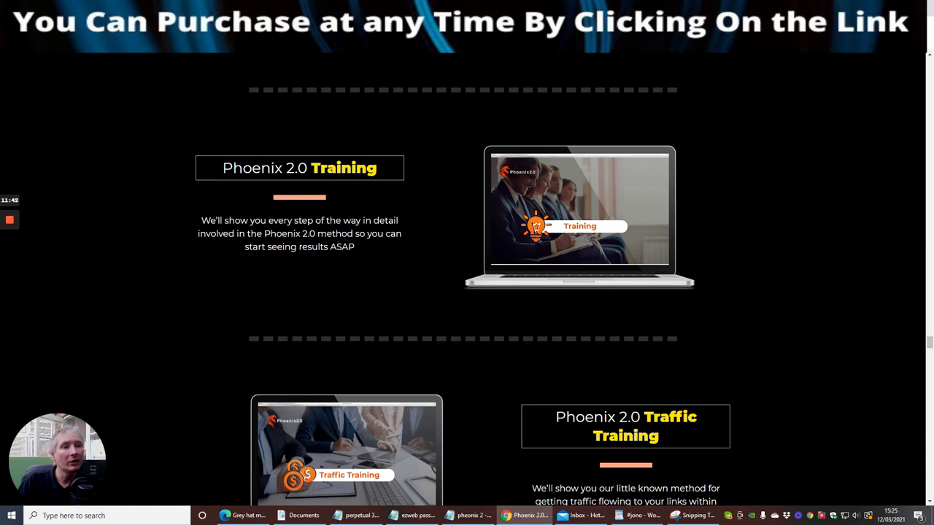
{"action": "mouse_move", "coordinate": [342, 293]}
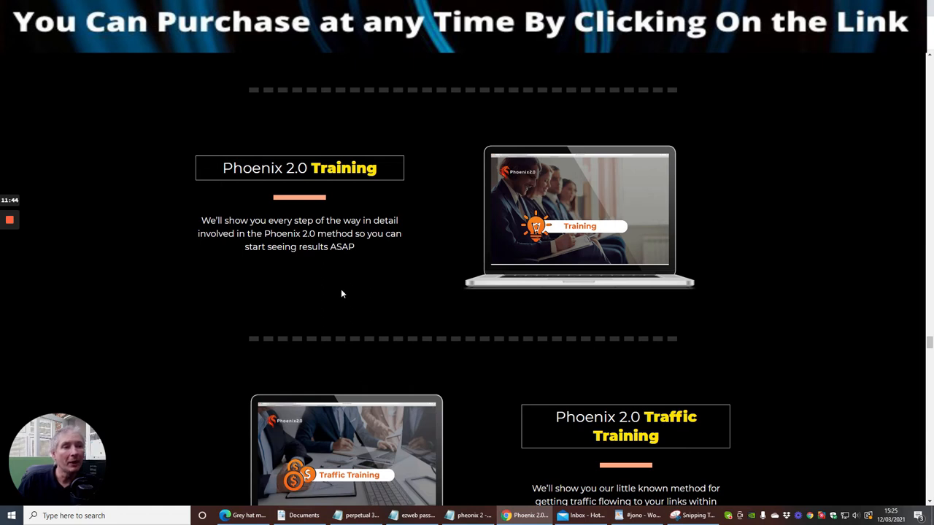
{"action": "mouse_move", "coordinate": [367, 283]}
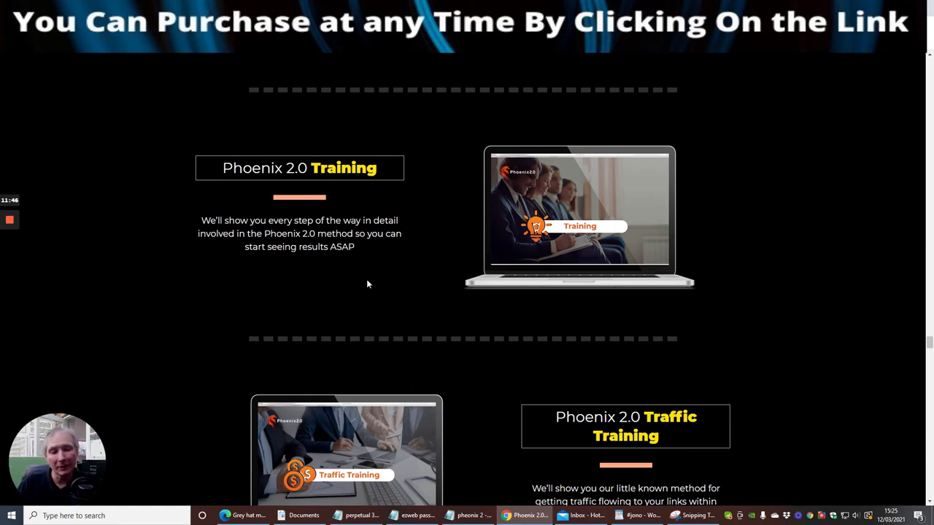
{"action": "mouse_move", "coordinate": [577, 213]}
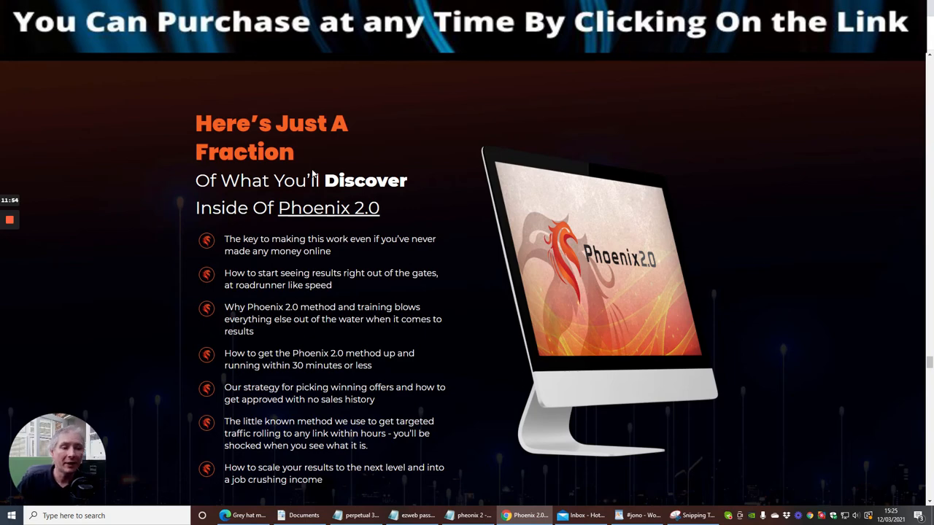
{"action": "mouse_move", "coordinate": [791, 228]}
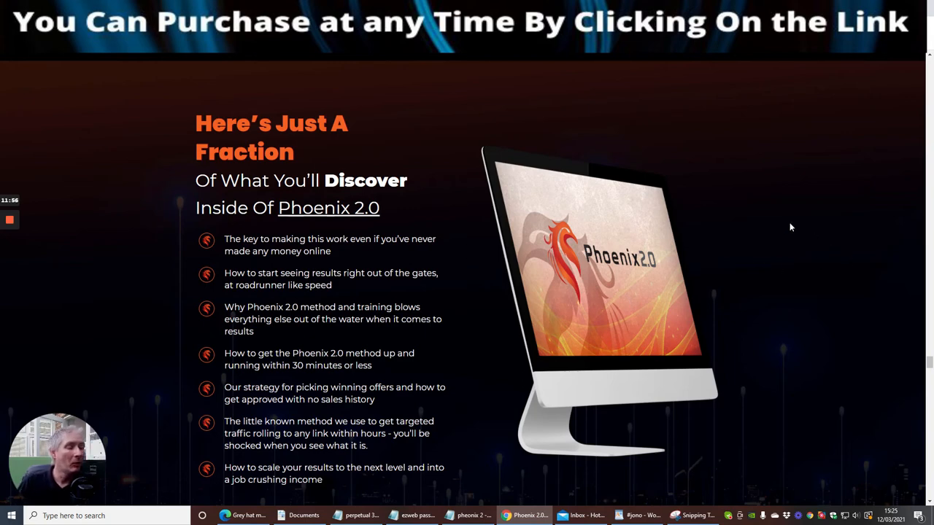
Scroll through bonus cards #1 to #4, ending on the 3 day Follow up Swipes bonus
{"action": "scroll", "scroll_direction": "down", "scroll_amount": 3}
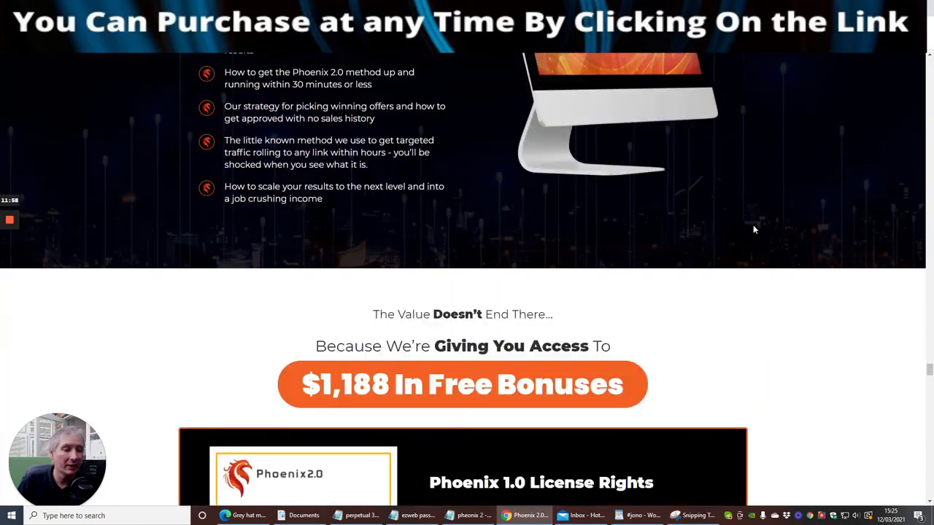
{"action": "scroll", "scroll_direction": "down", "scroll_amount": 3}
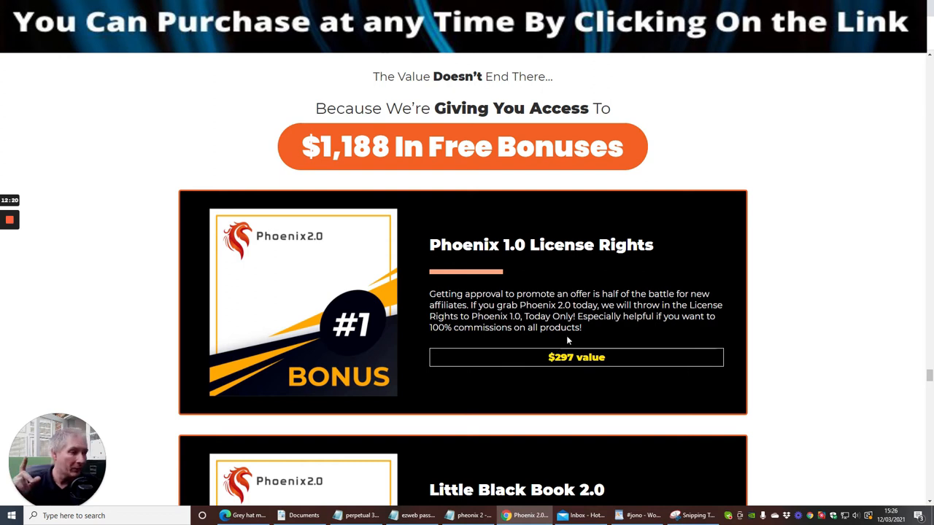
{"action": "mouse_move", "coordinate": [661, 327]}
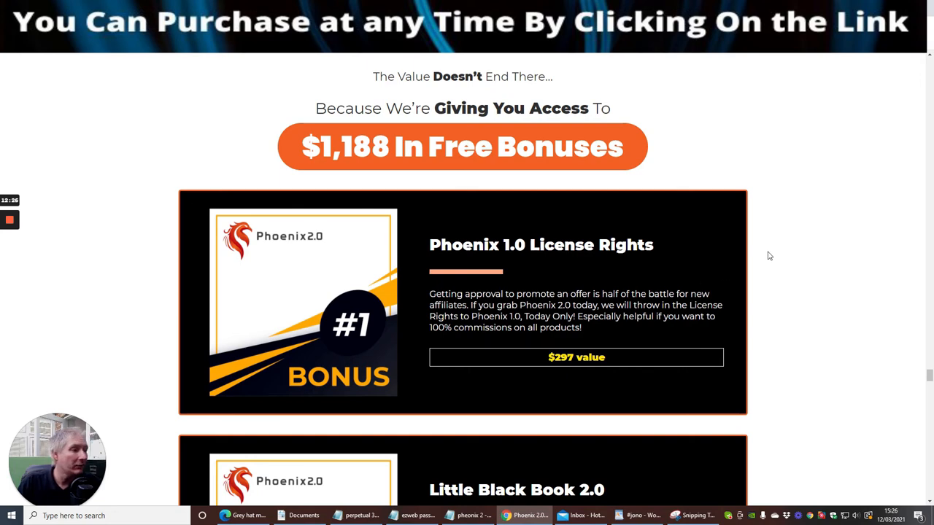
{"action": "scroll", "scroll_direction": "down", "scroll_amount": 3}
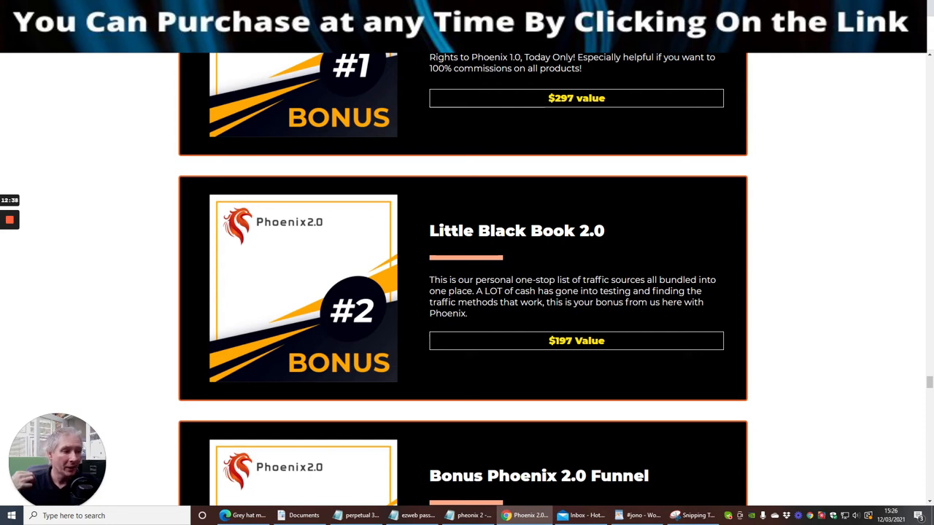
{"action": "scroll", "scroll_direction": "down", "scroll_amount": 3}
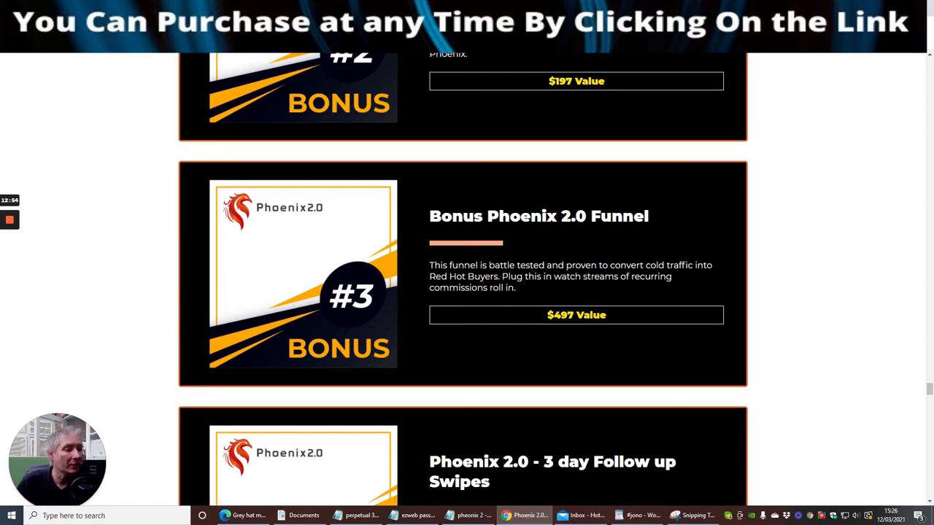
{"action": "scroll", "scroll_direction": "down", "scroll_amount": 3}
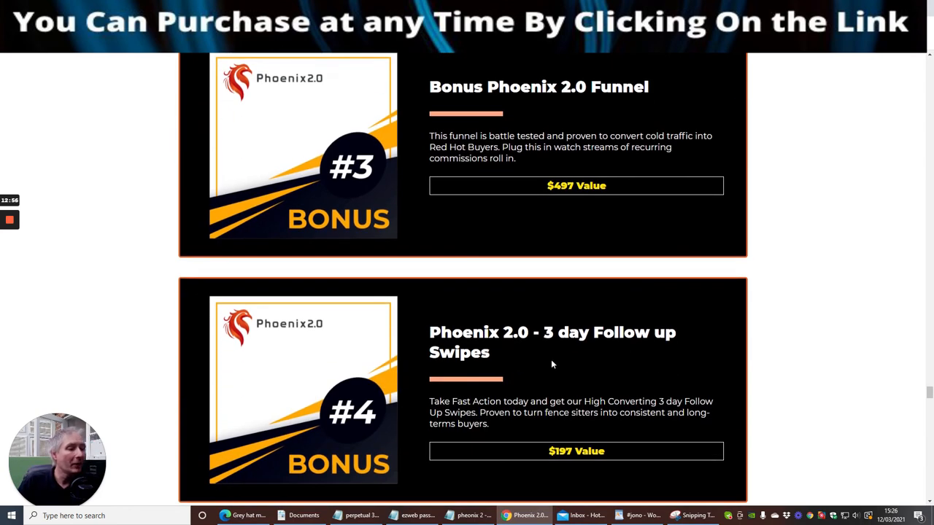
{"action": "scroll", "scroll_direction": "down", "scroll_amount": 3}
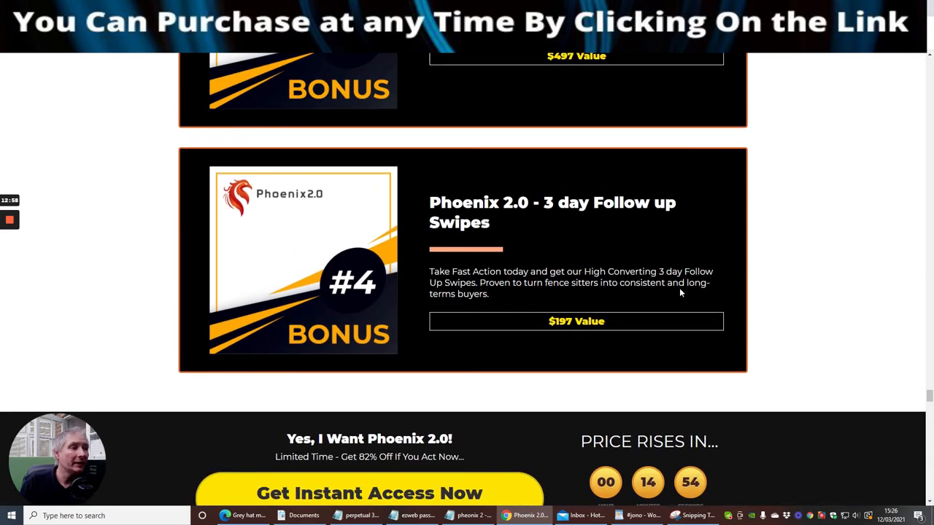
{"action": "mouse_move", "coordinate": [744, 233]}
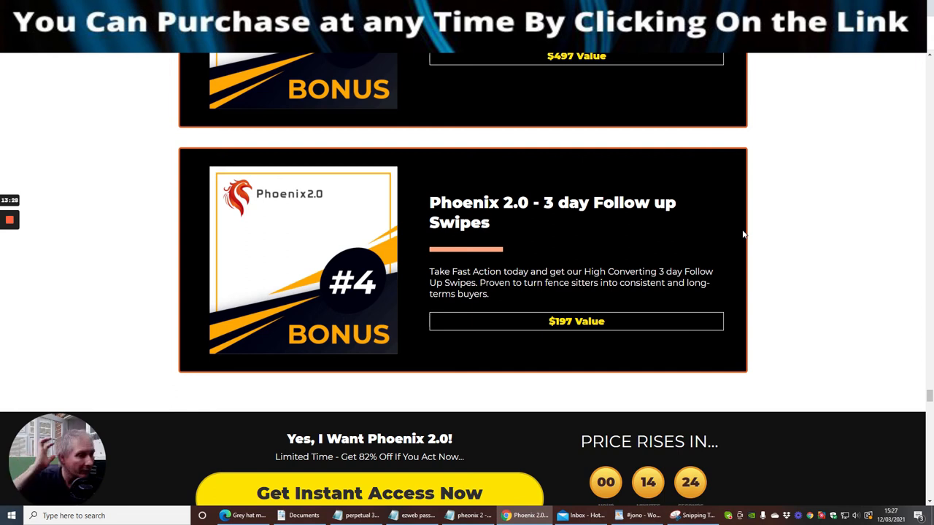
{"action": "mouse_move", "coordinate": [840, 200]}
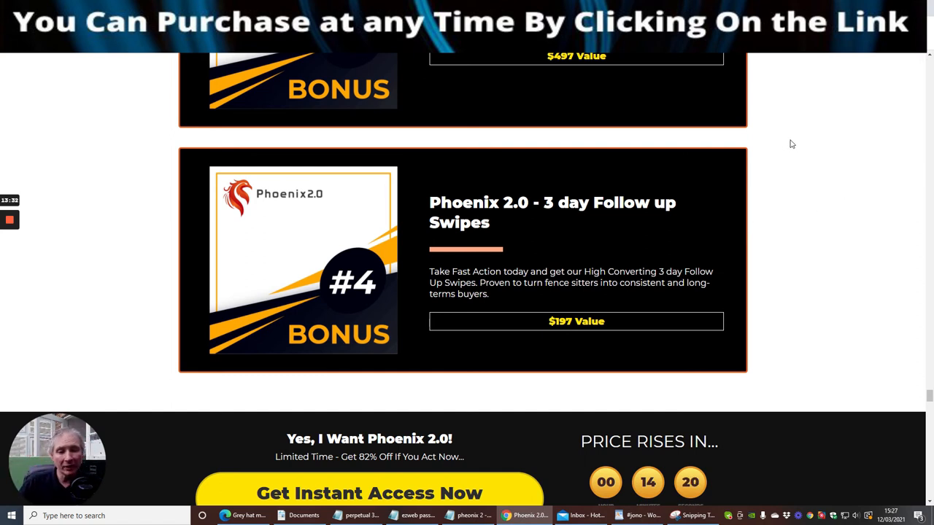
{"action": "mouse_move", "coordinate": [808, 213]}
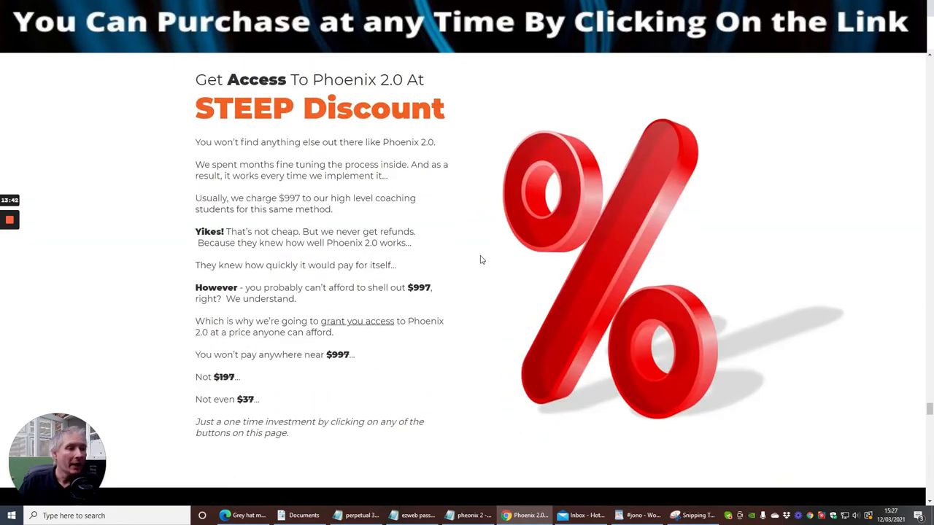
Scroll past the Steep Discount section to the Get Instant Access Now call to action
{"action": "scroll", "scroll_direction": "down", "scroll_amount": 3}
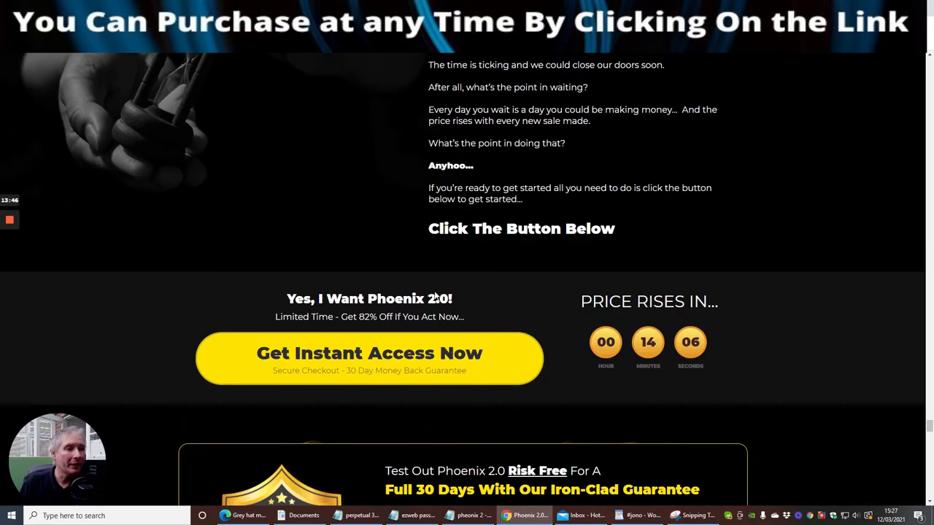
{"action": "mouse_move", "coordinate": [369, 362]}
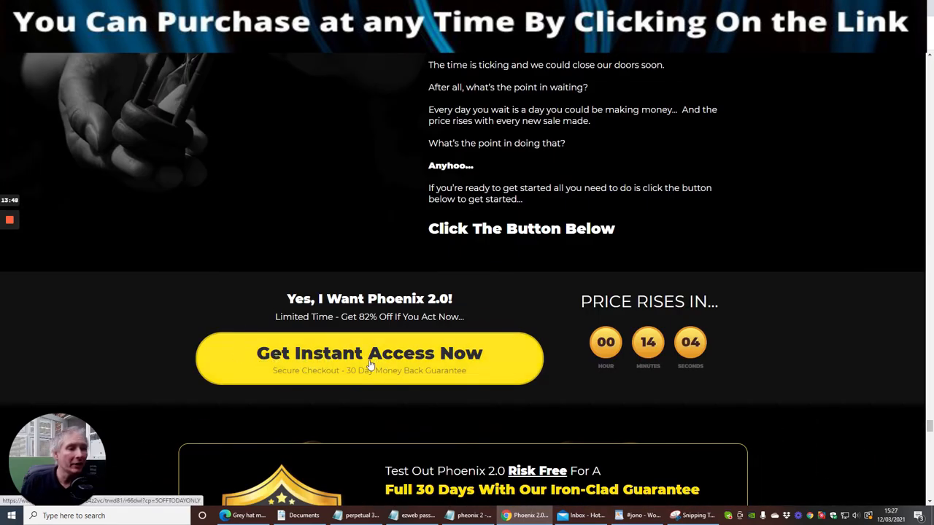
Go to the WarriorPlus checkout listing Phoenix 2.0 with coupon, total USD $7.95
{"action": "left_click", "coordinate": [369, 357]}
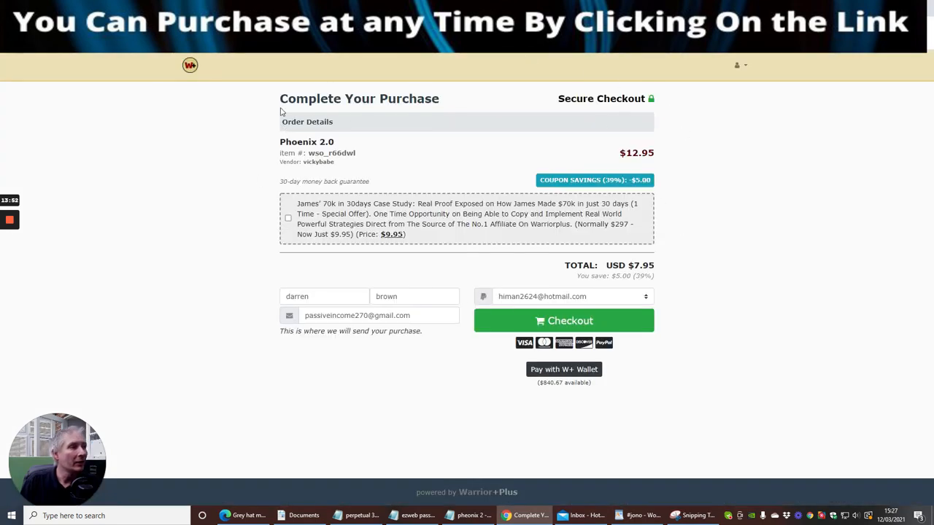
{"action": "mouse_move", "coordinate": [562, 309]}
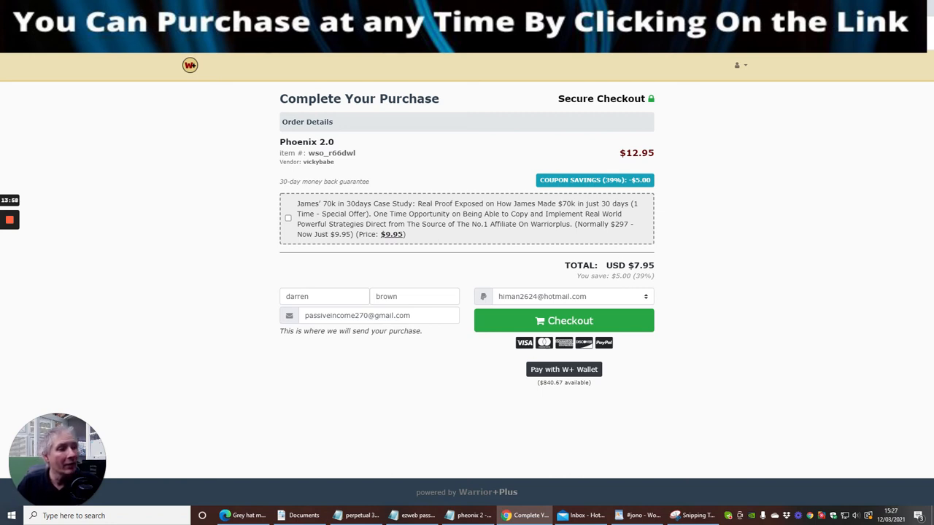
{"action": "mouse_move", "coordinate": [674, 270]}
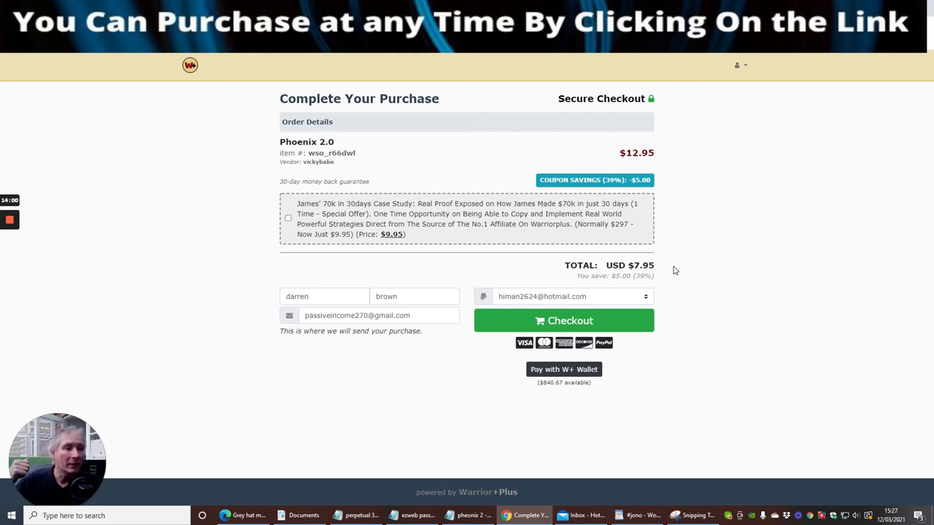
{"action": "mouse_move", "coordinate": [480, 228]}
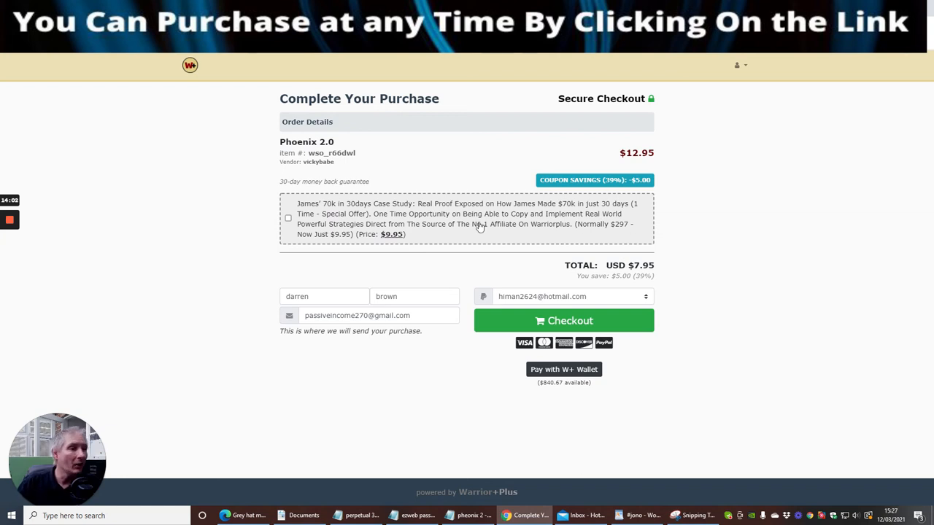
{"action": "mouse_move", "coordinate": [406, 244]}
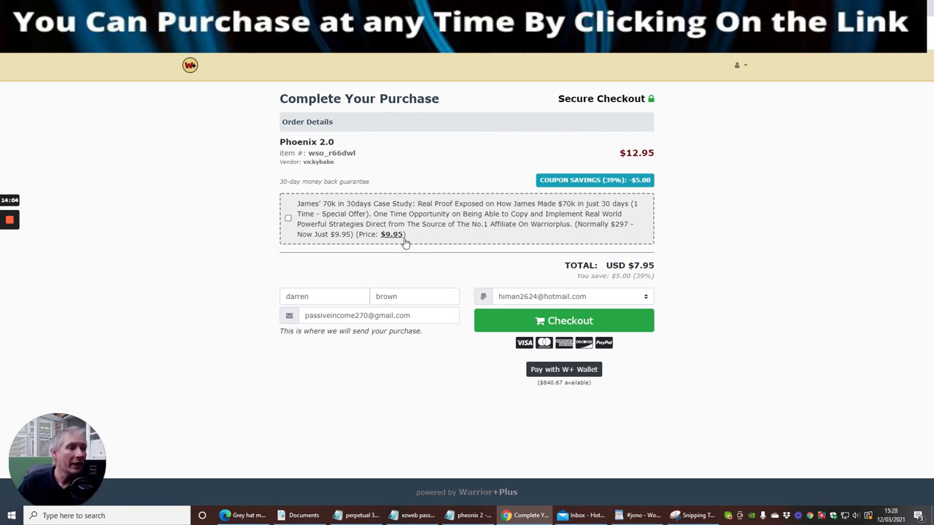
{"action": "mouse_move", "coordinate": [327, 211]}
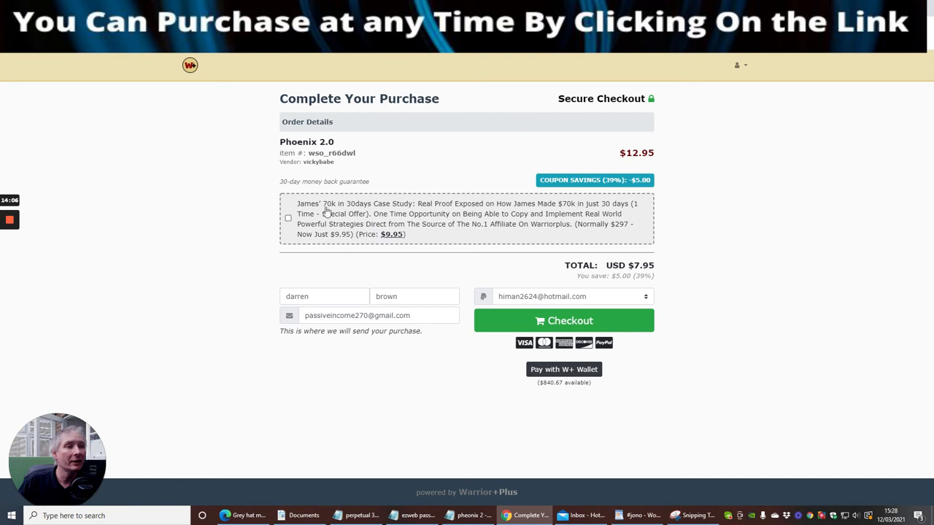
{"action": "mouse_move", "coordinate": [391, 242]}
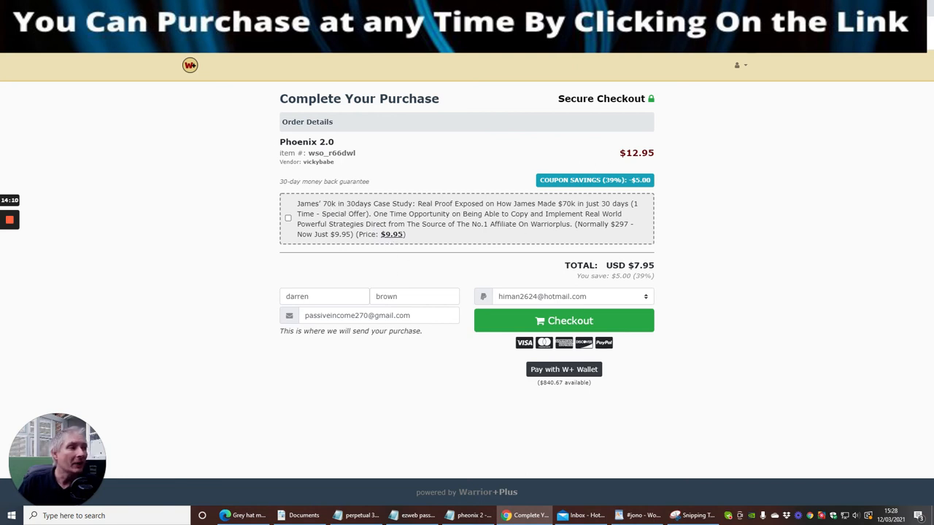
{"action": "mouse_move", "coordinate": [610, 190]}
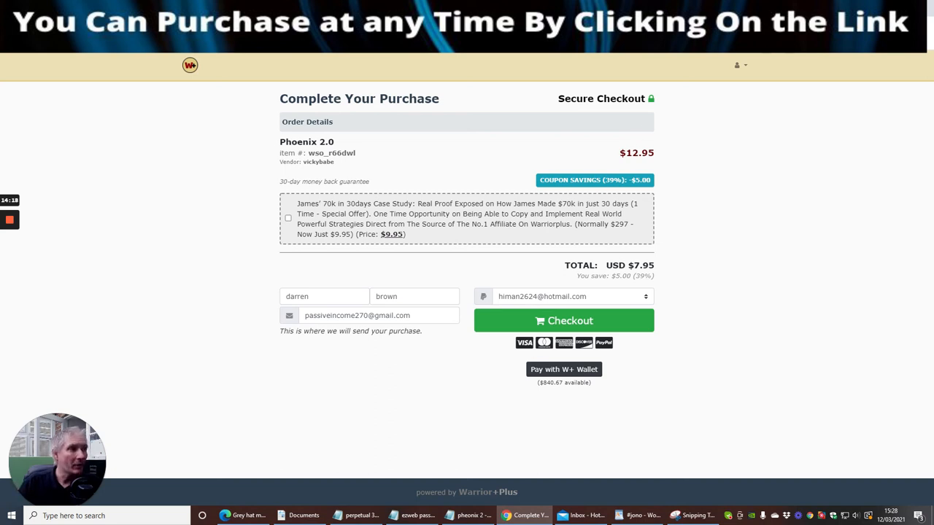
{"action": "mouse_move", "coordinate": [673, 172]}
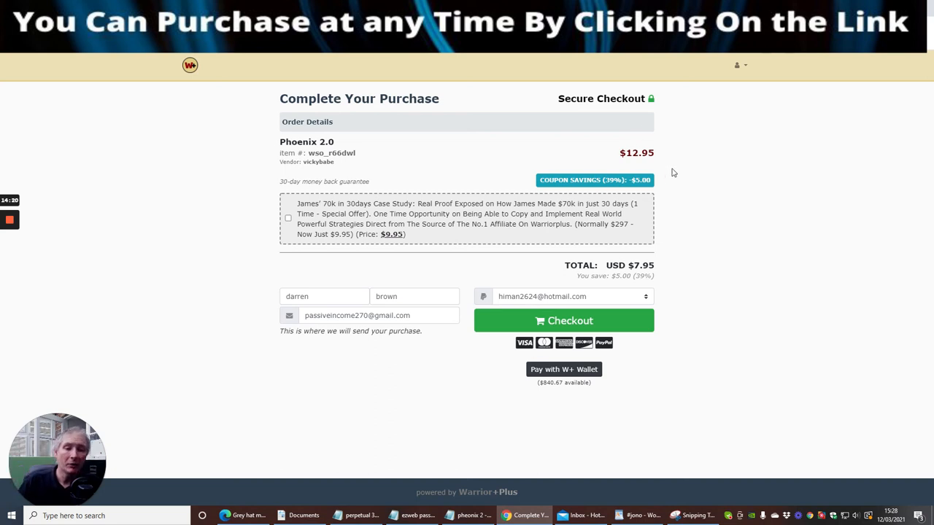
{"action": "mouse_move", "coordinate": [680, 295]}
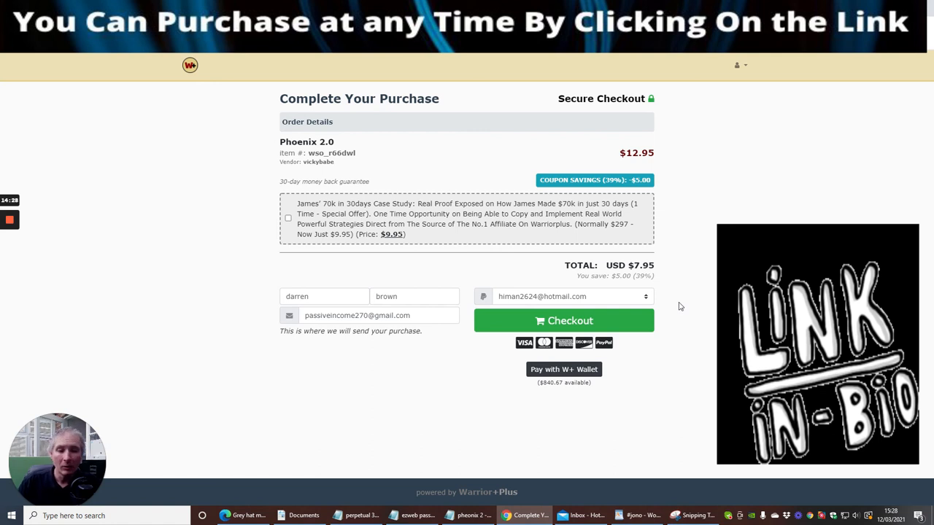
{"action": "mouse_move", "coordinate": [686, 287]}
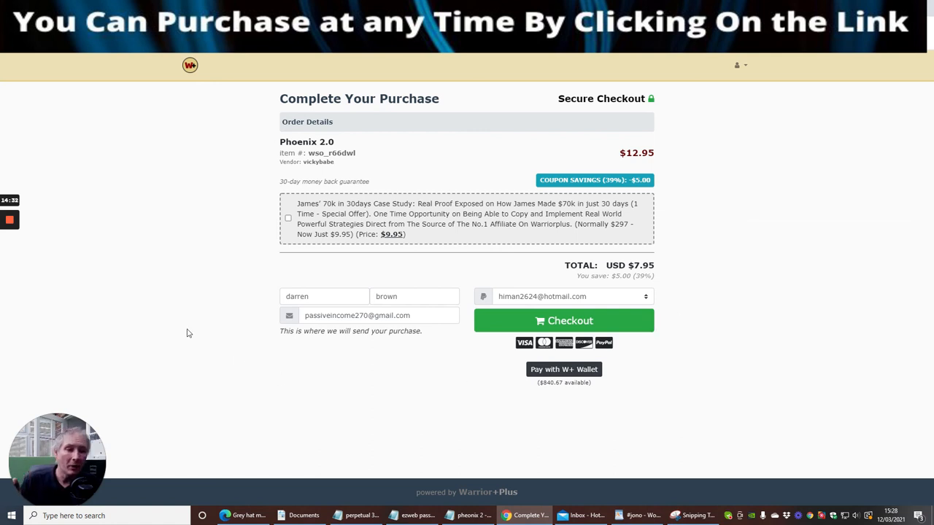
{"action": "mouse_move", "coordinate": [41, 168]}
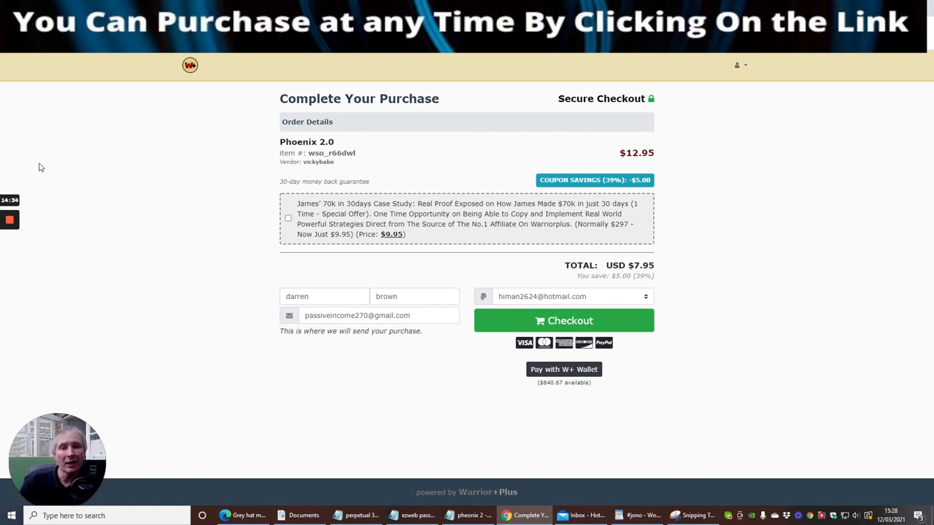